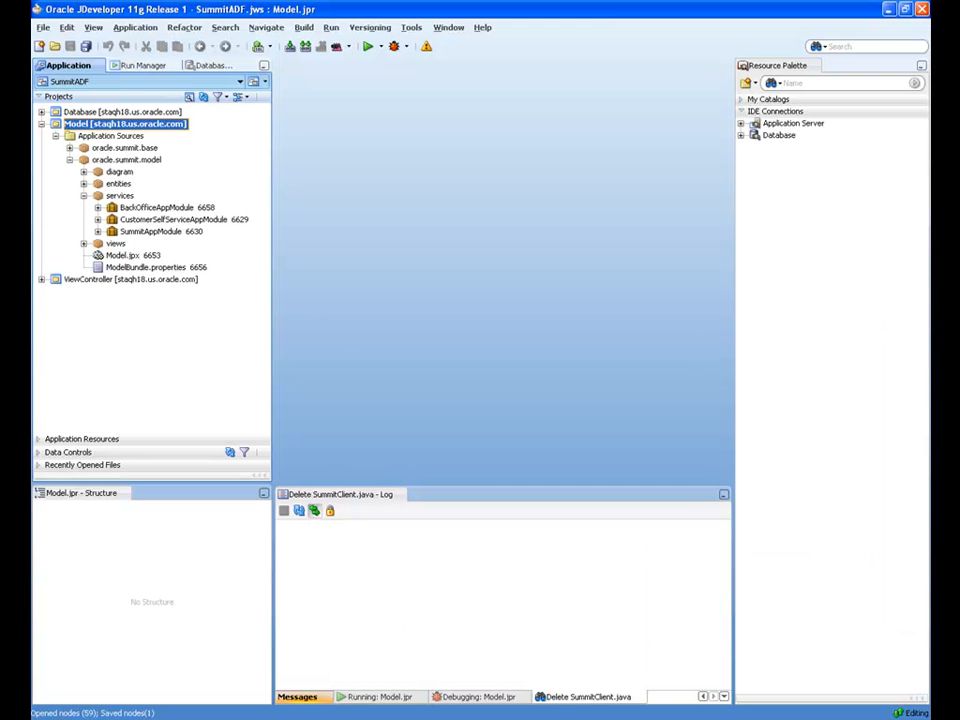
pyautogui.moveTo(437, 283)
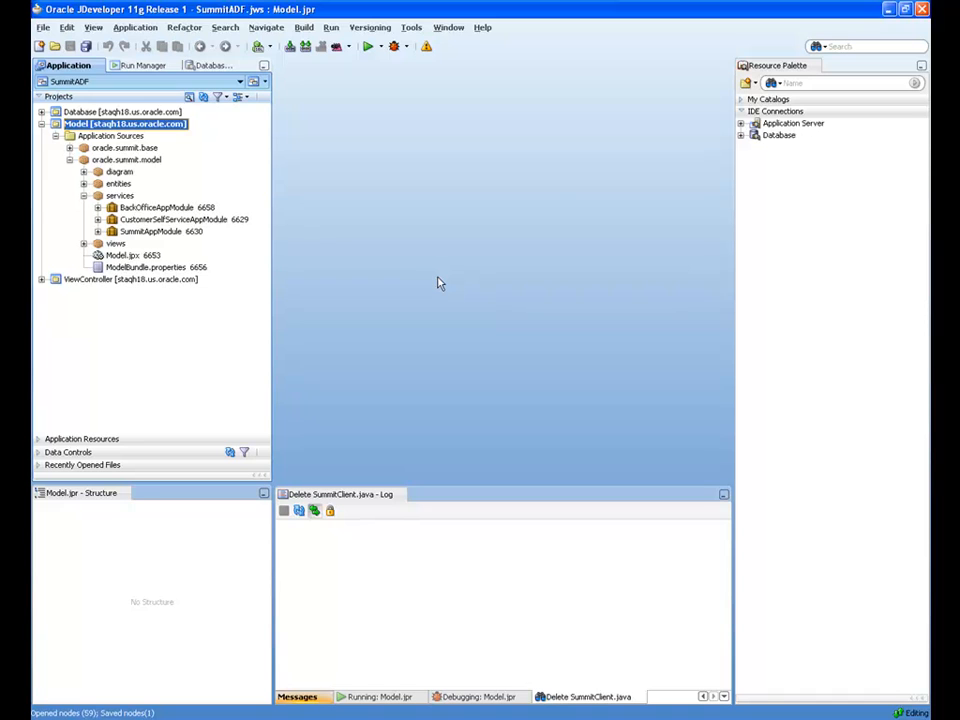
# - With the Model project selected, open the Tools menu
pyautogui.click(410, 27)
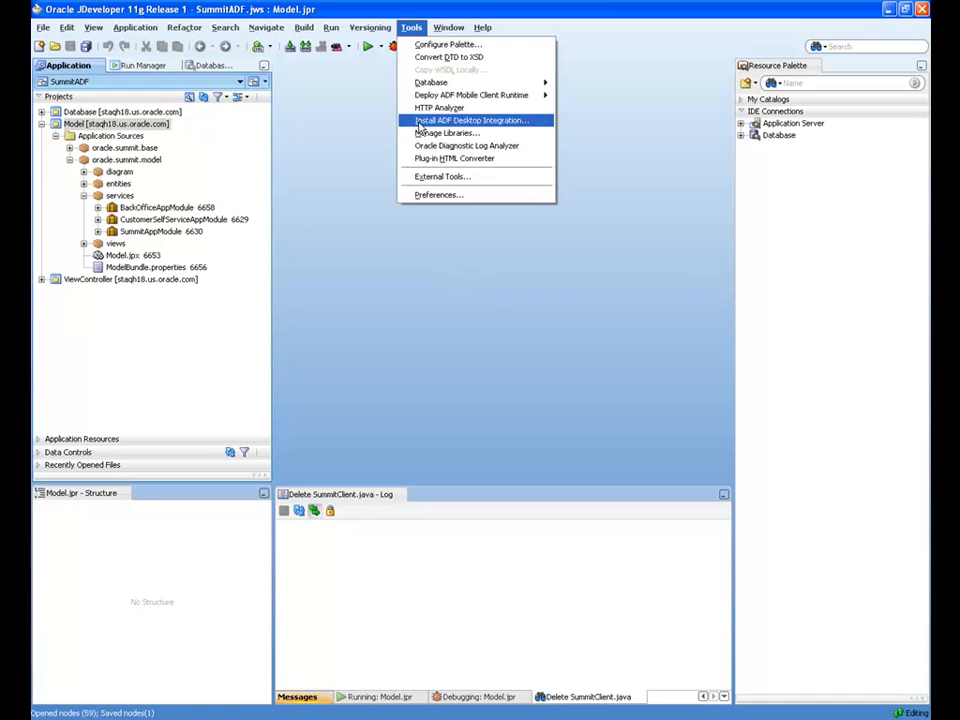
# - Create a user library named 'ADF Source' with the ADF source zip as its source path
pyautogui.click(447, 133)
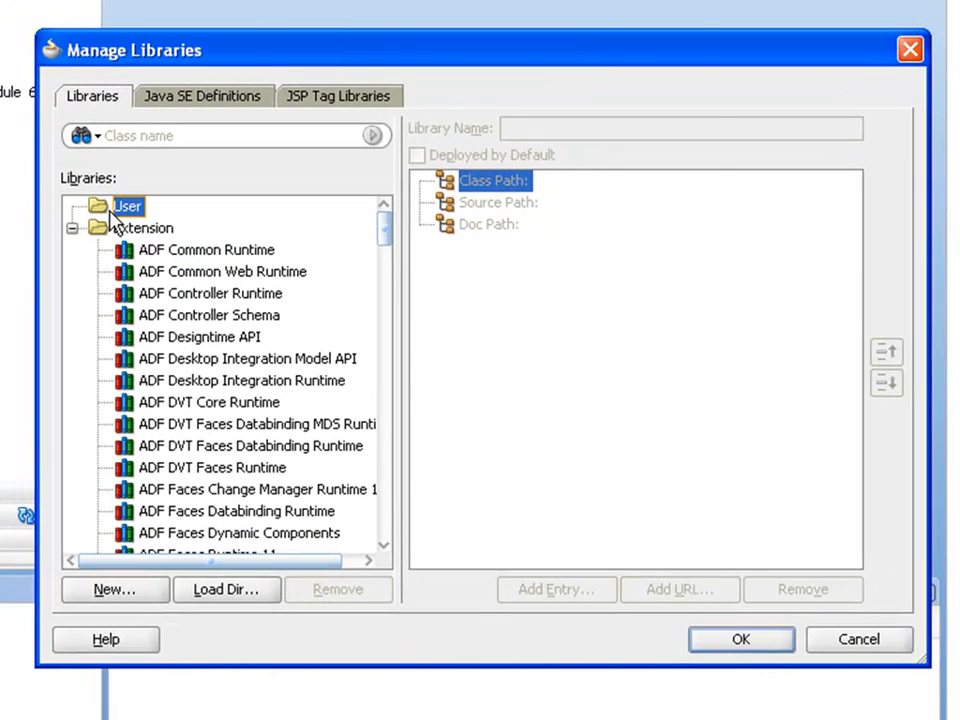
pyautogui.click(113, 589)
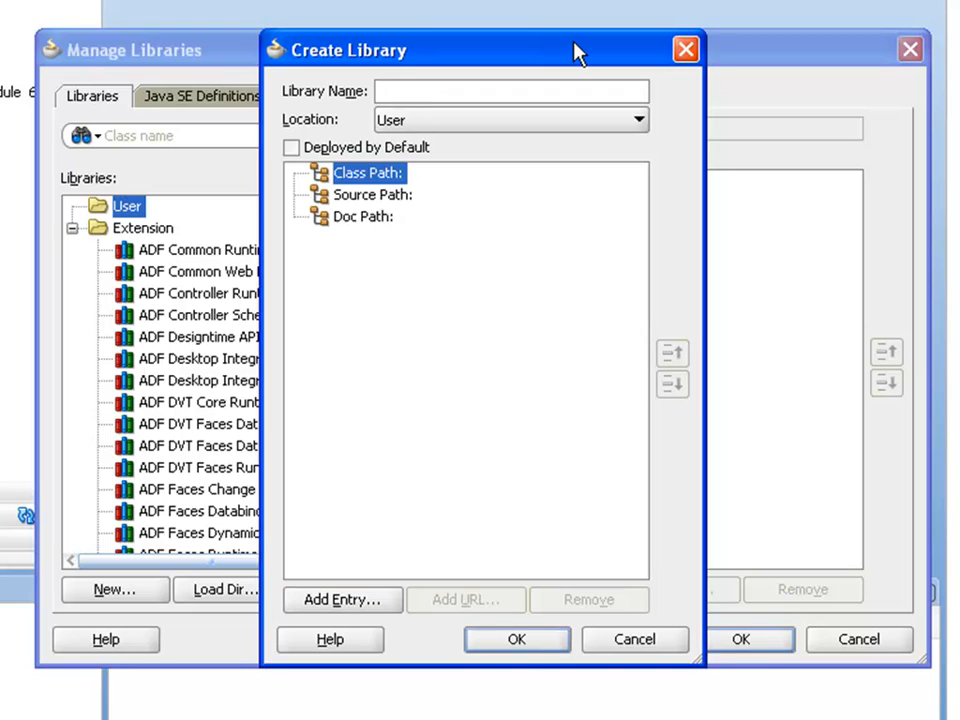
pyautogui.write('ADF Sour')
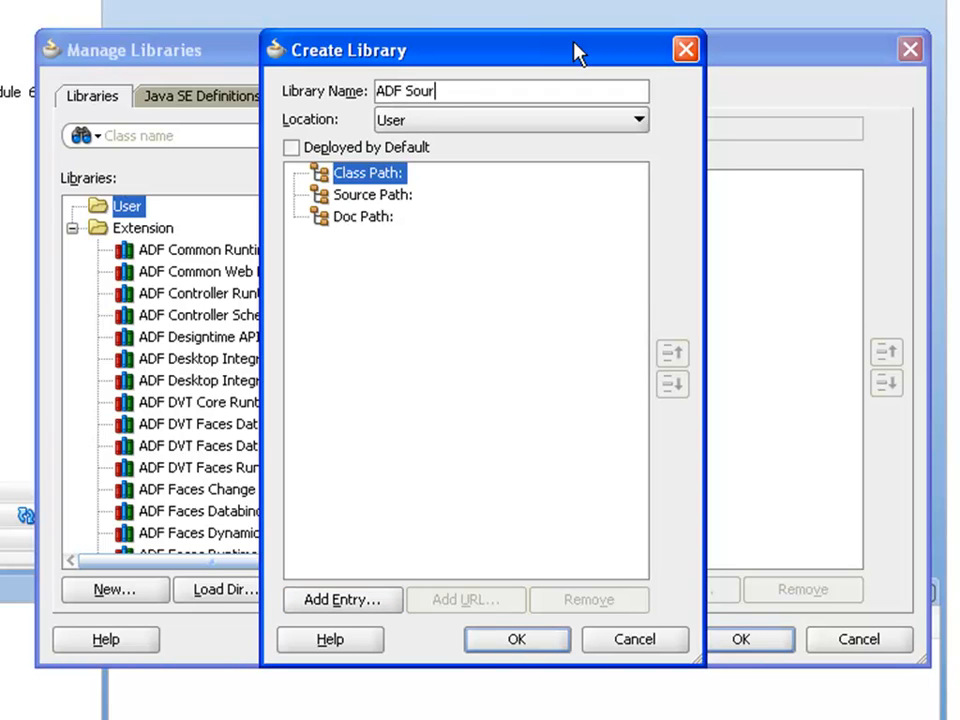
pyautogui.write('ce')
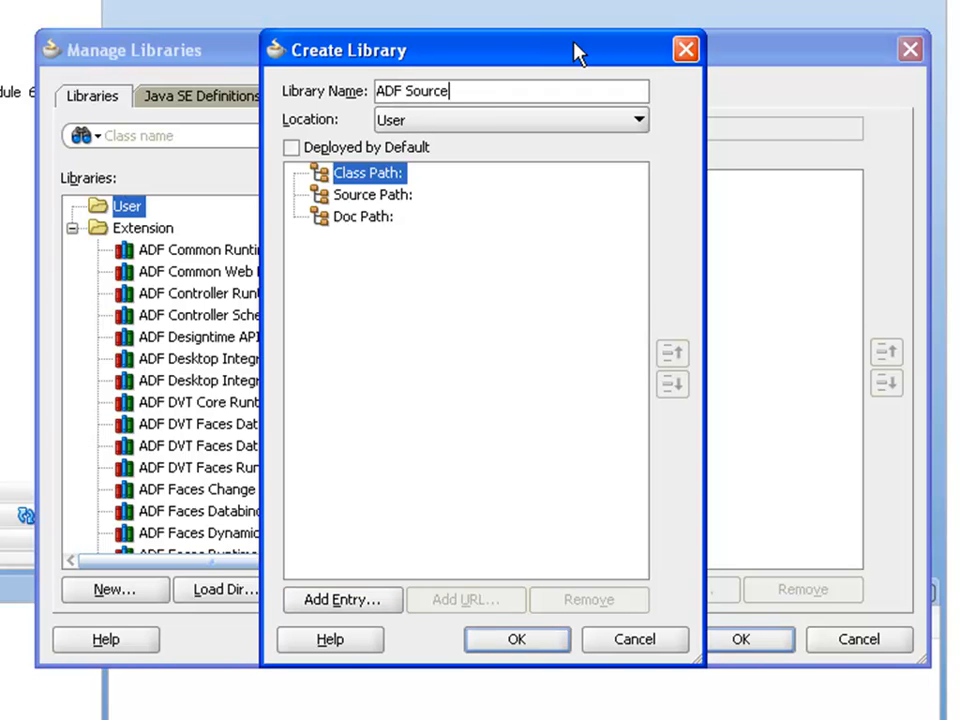
pyautogui.click(372, 194)
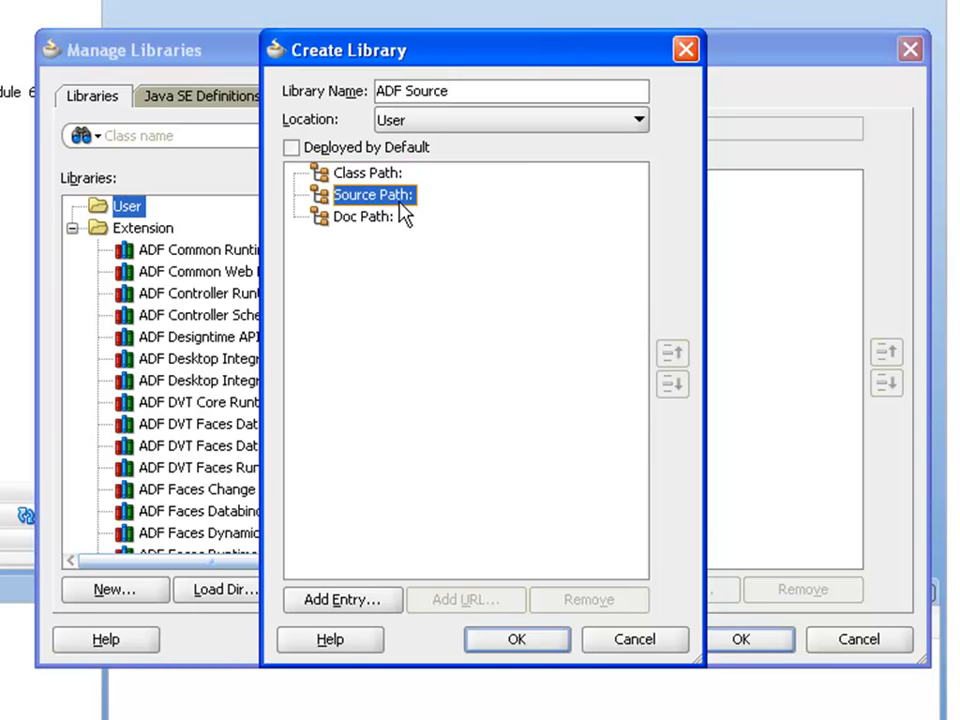
pyautogui.moveTo(350, 600)
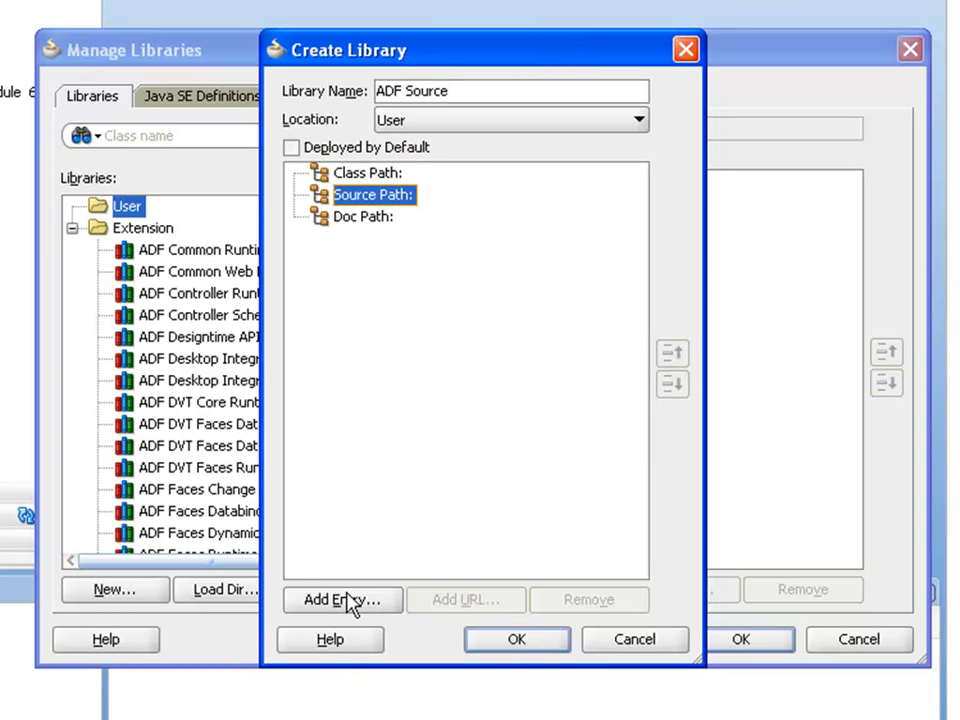
pyautogui.click(343, 599)
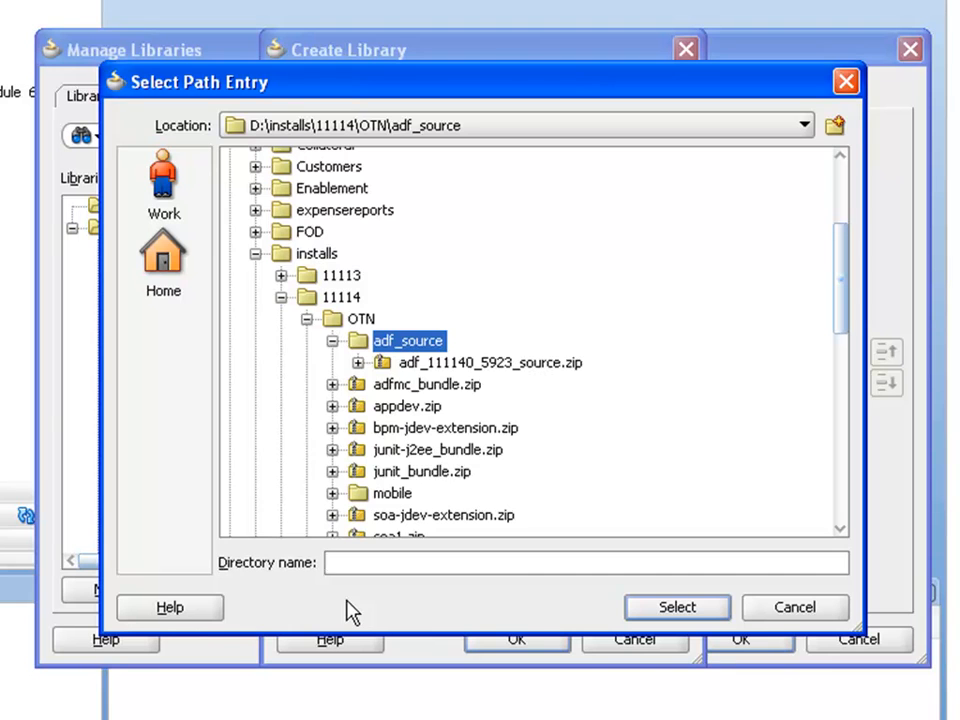
pyautogui.click(489, 362)
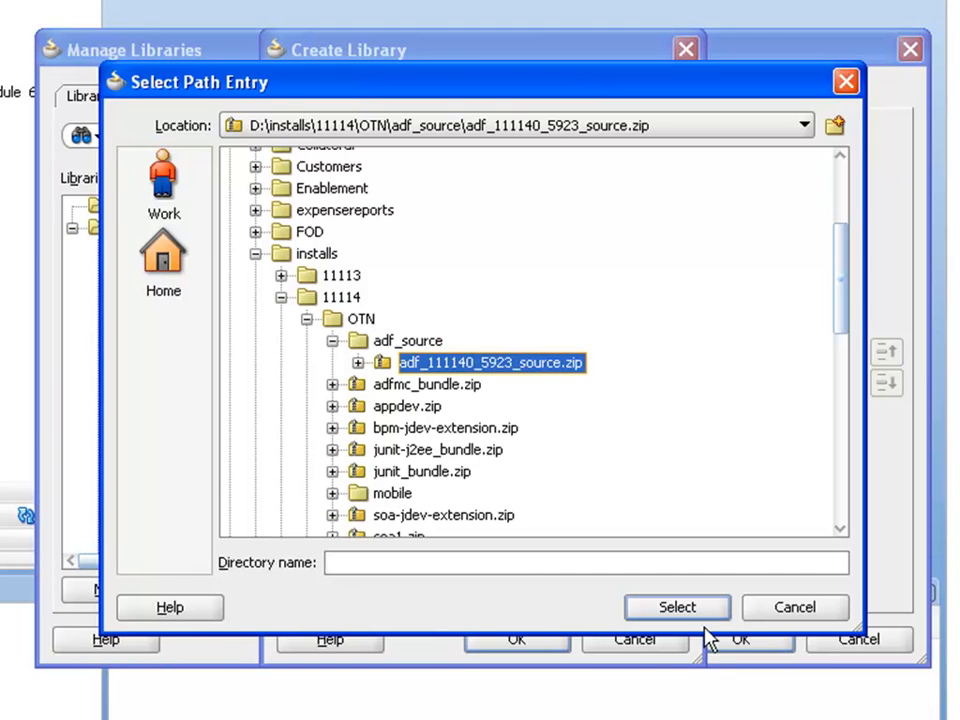
pyautogui.click(677, 607)
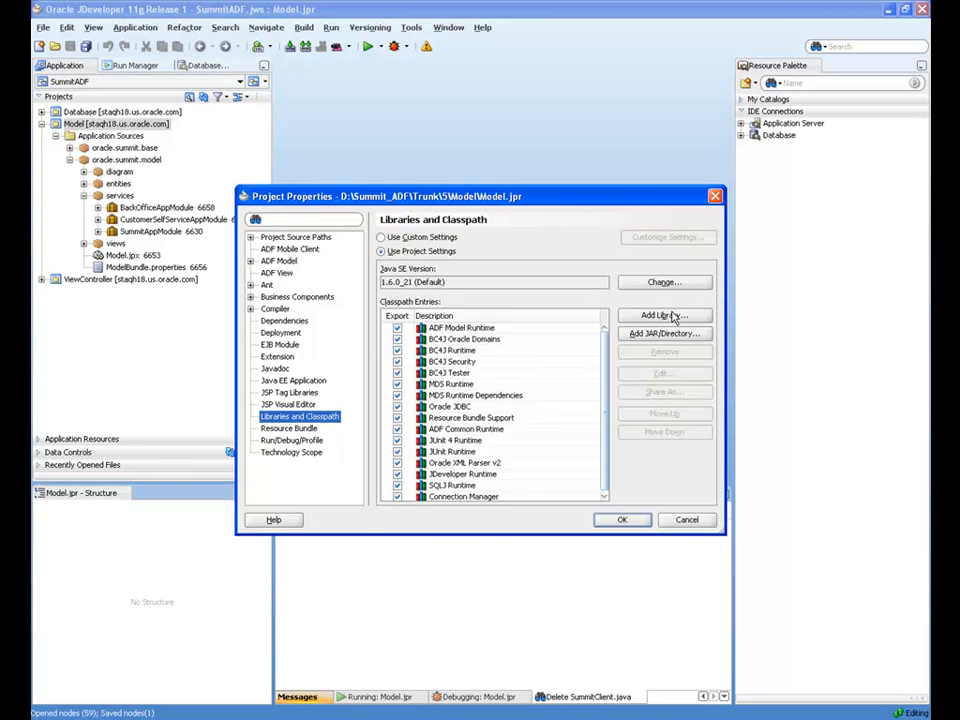
# - Add the ADF Source user library to the Model project's classpath
pyautogui.click(663, 315)
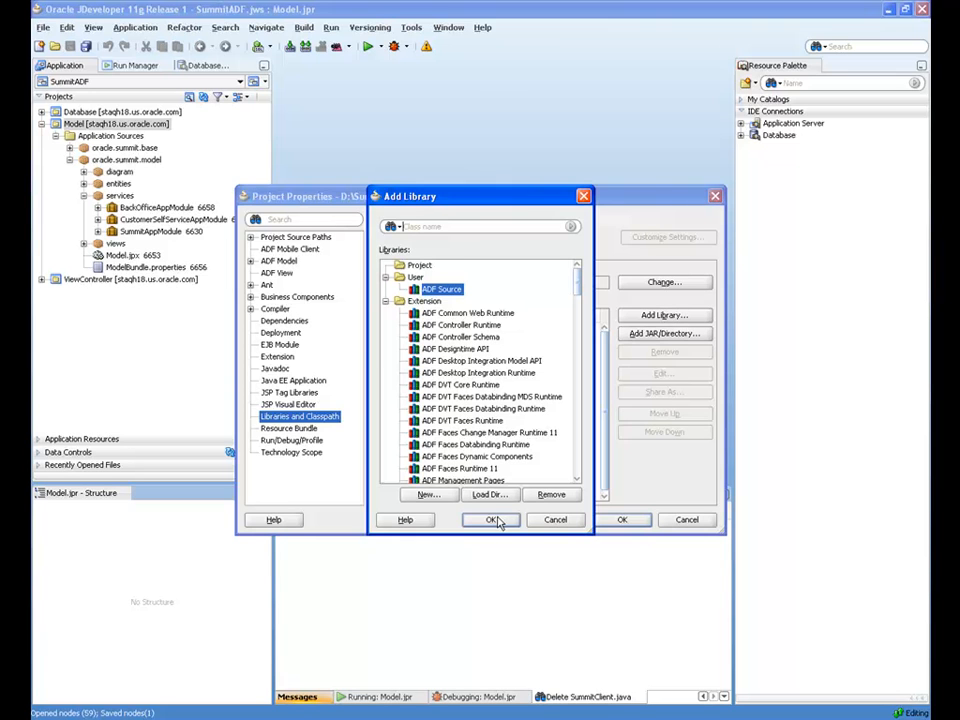
pyautogui.click(490, 519)
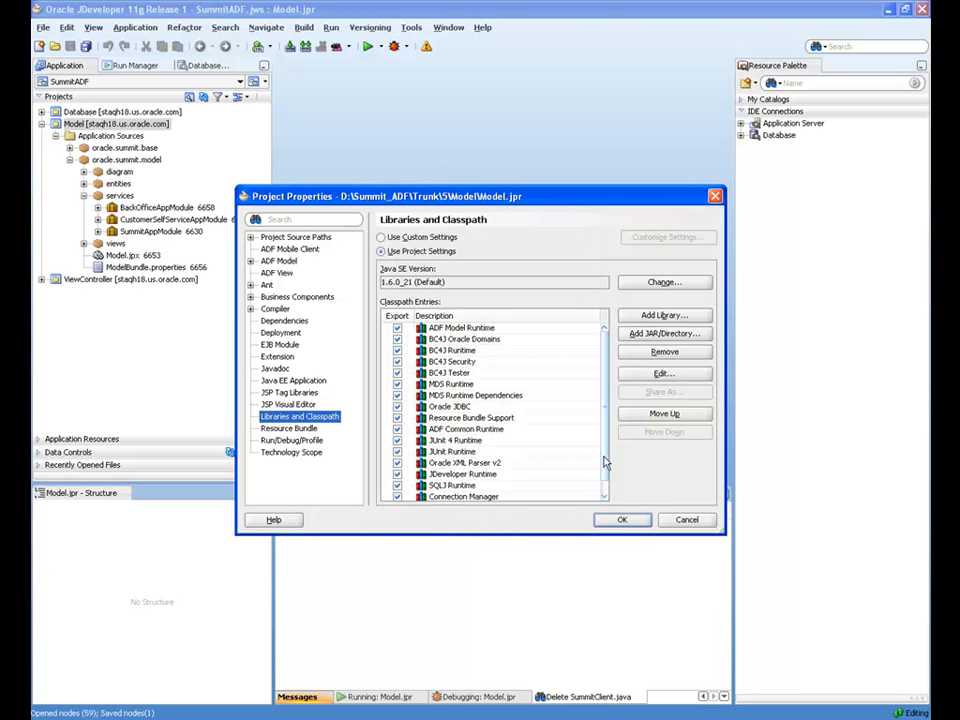
pyautogui.scroll(-3)
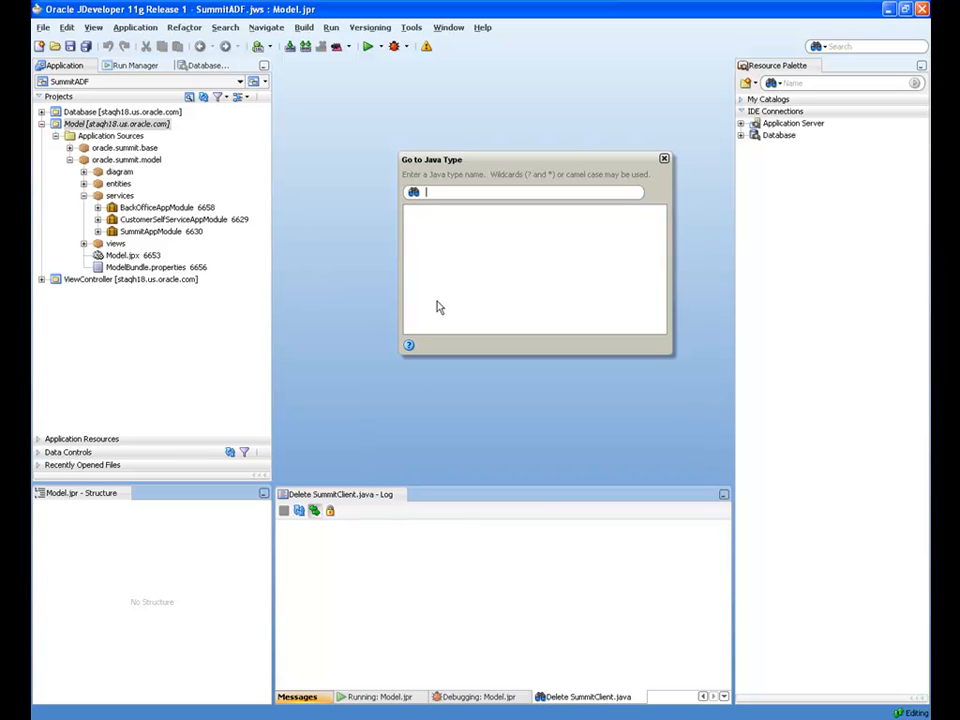
# - Open the ApplicationModuleImpl Java type and scroll its read-only source to the class declaration
pyautogui.write('A')
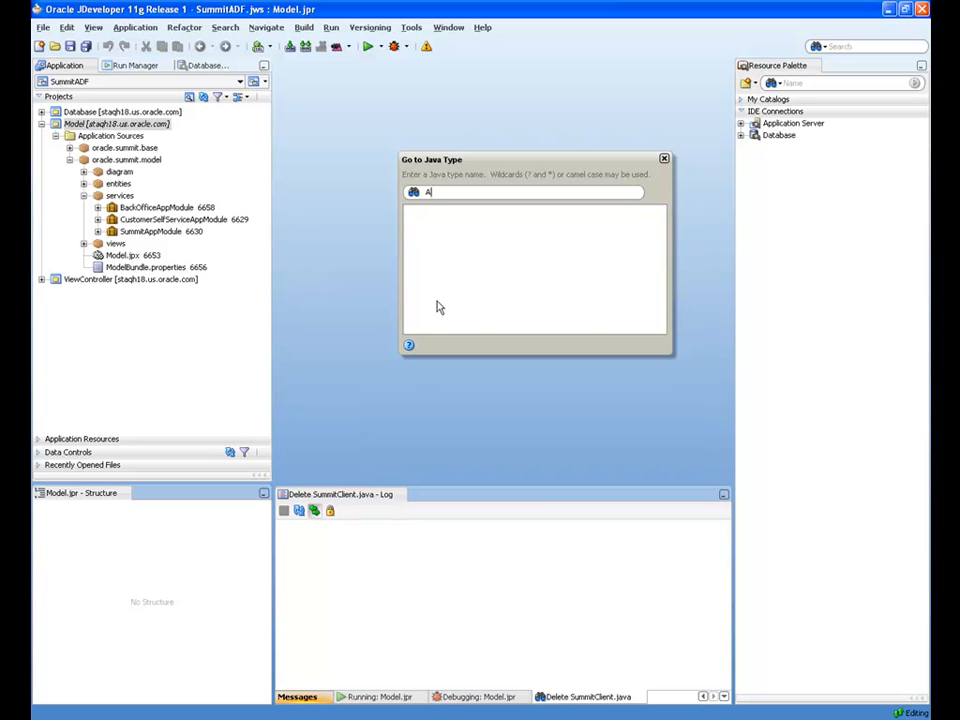
pyautogui.write('pp')
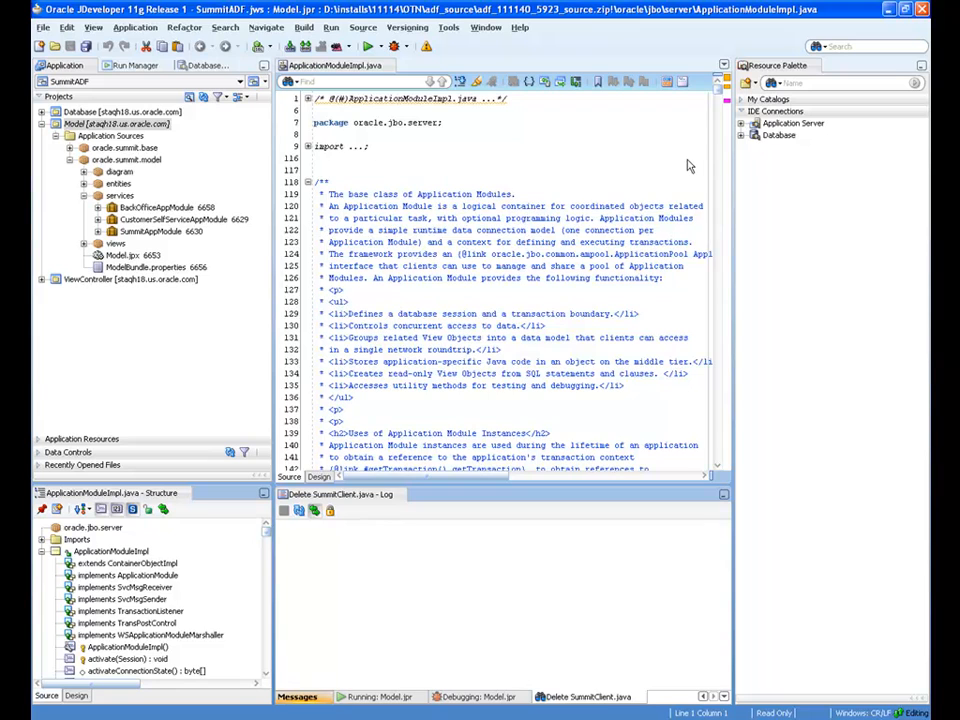
pyautogui.scroll(-3)
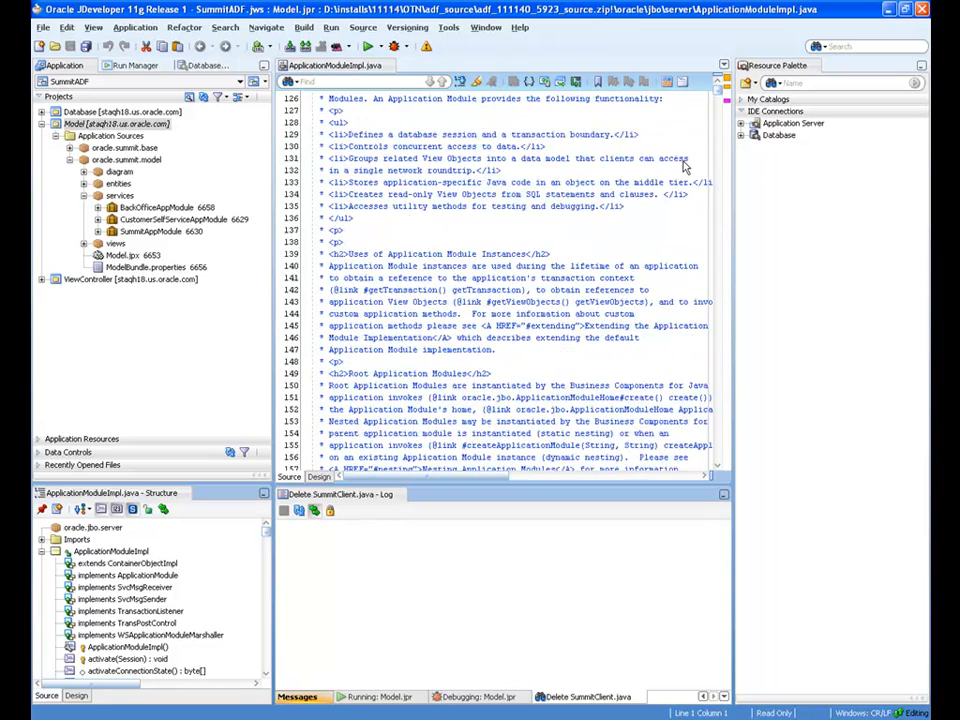
pyautogui.scroll(-3)
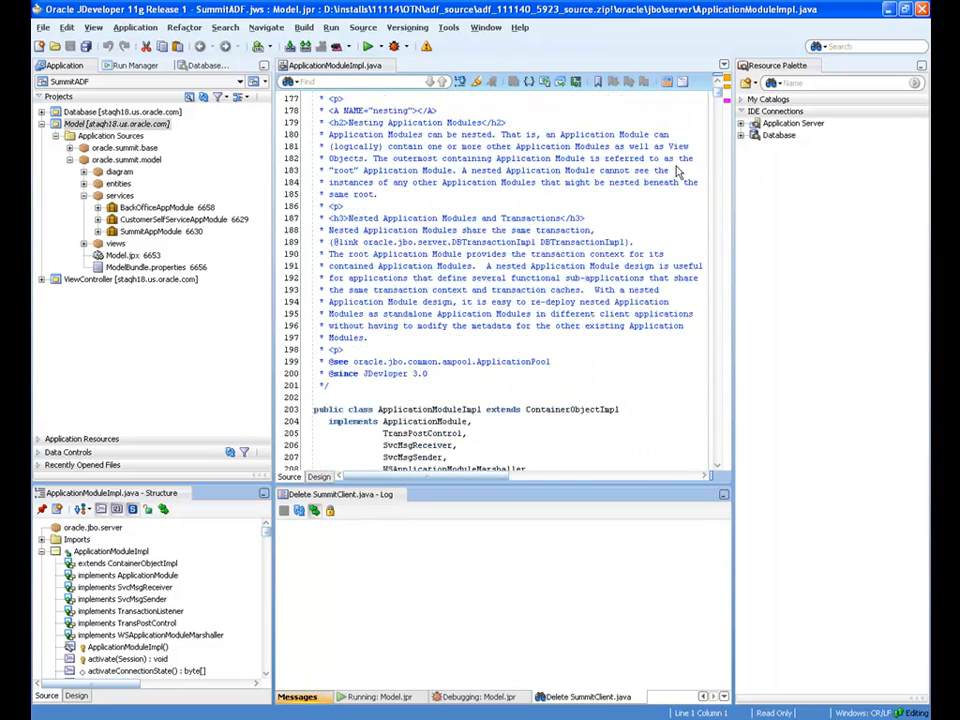
pyautogui.scroll(-3)
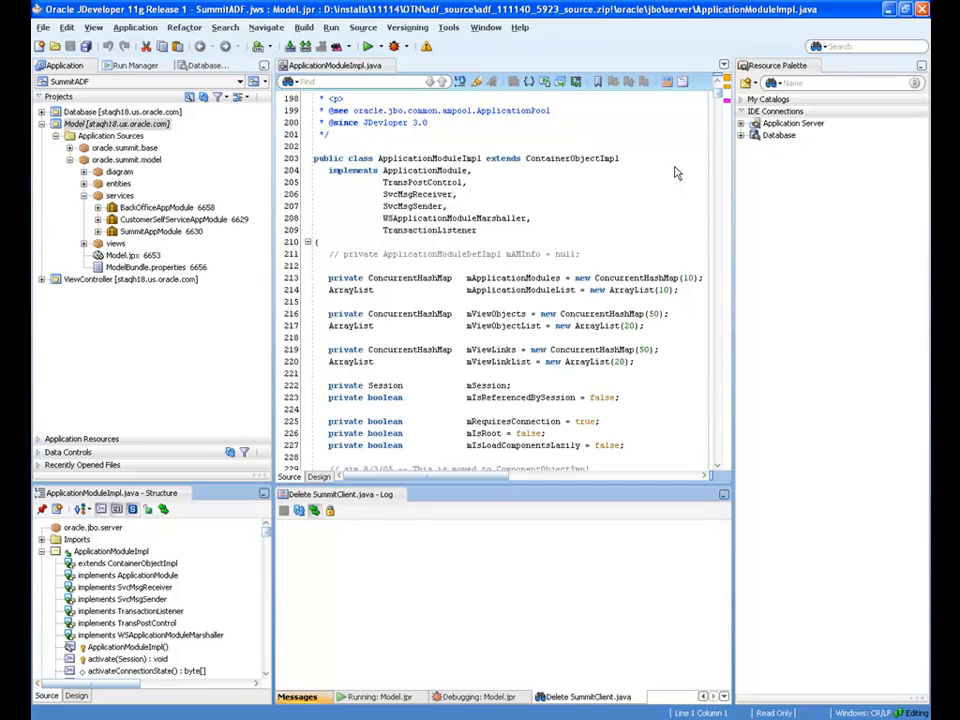
# - Create a SummitClient Java class with a main method in the services package
pyautogui.rightClick(119, 196)
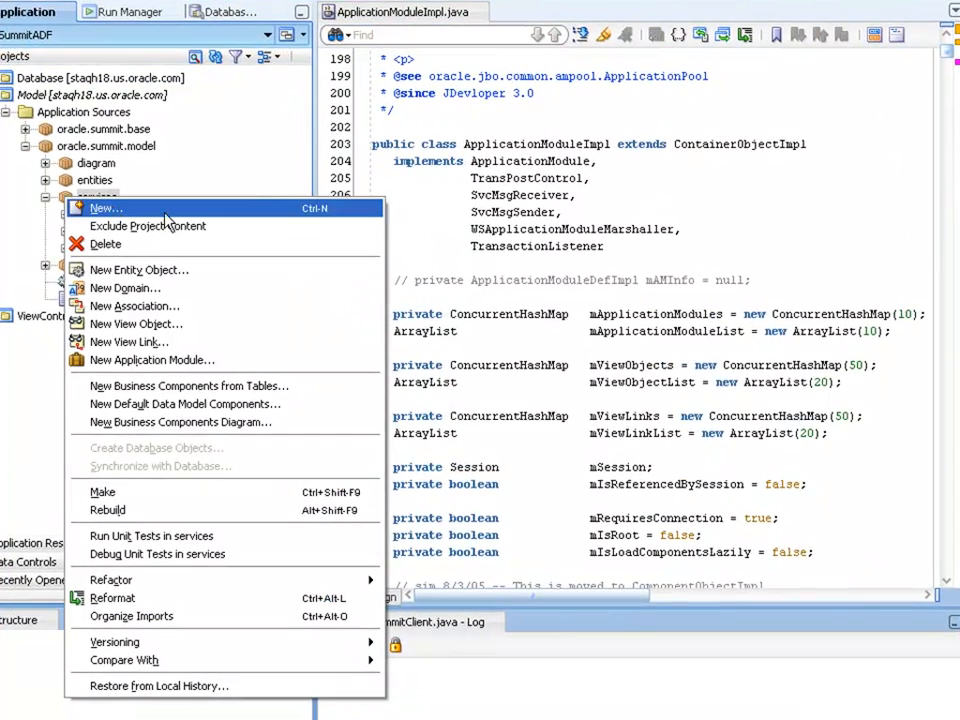
pyautogui.click(105, 244)
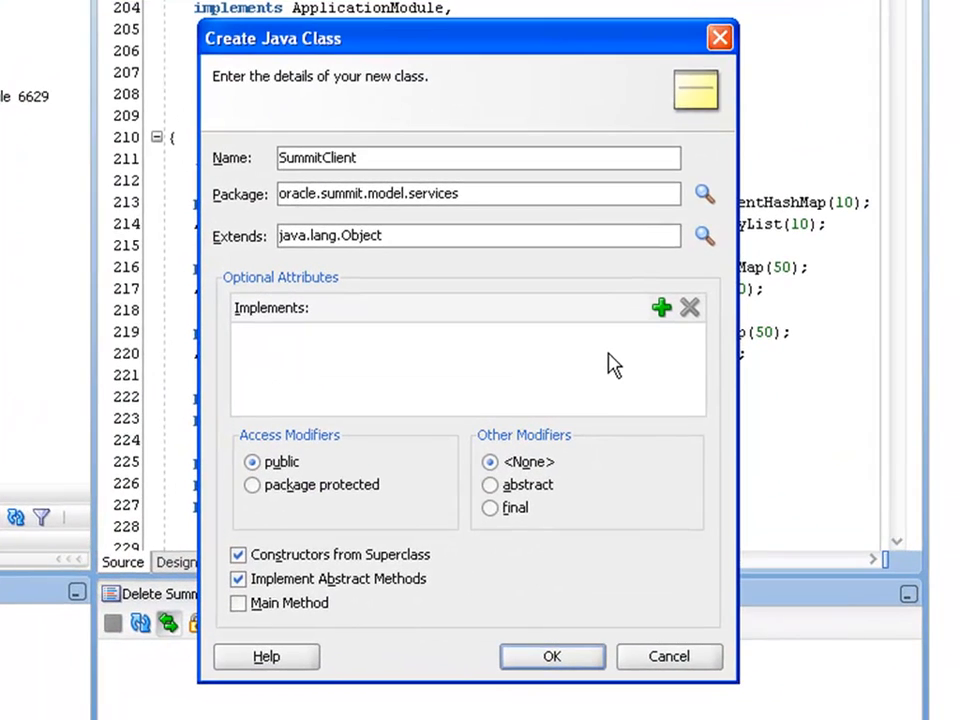
pyautogui.click(238, 603)
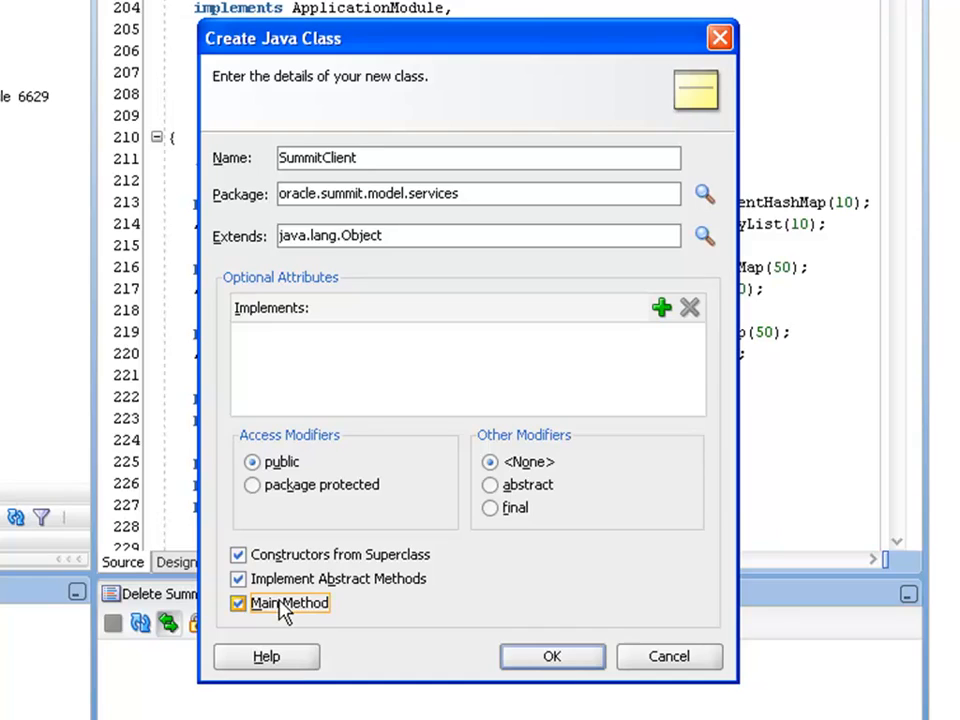
pyautogui.click(551, 656)
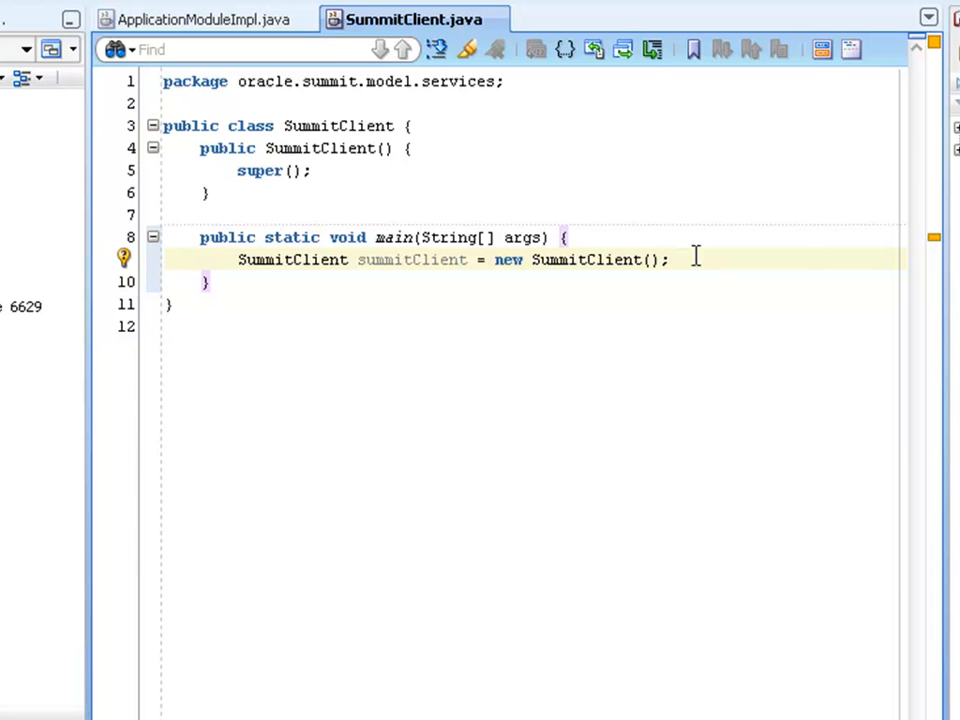
# - Insert the bc4jclient test-client template into main, using oracle.summit.model.services.SummitAppModule
pyautogui.press('Return')
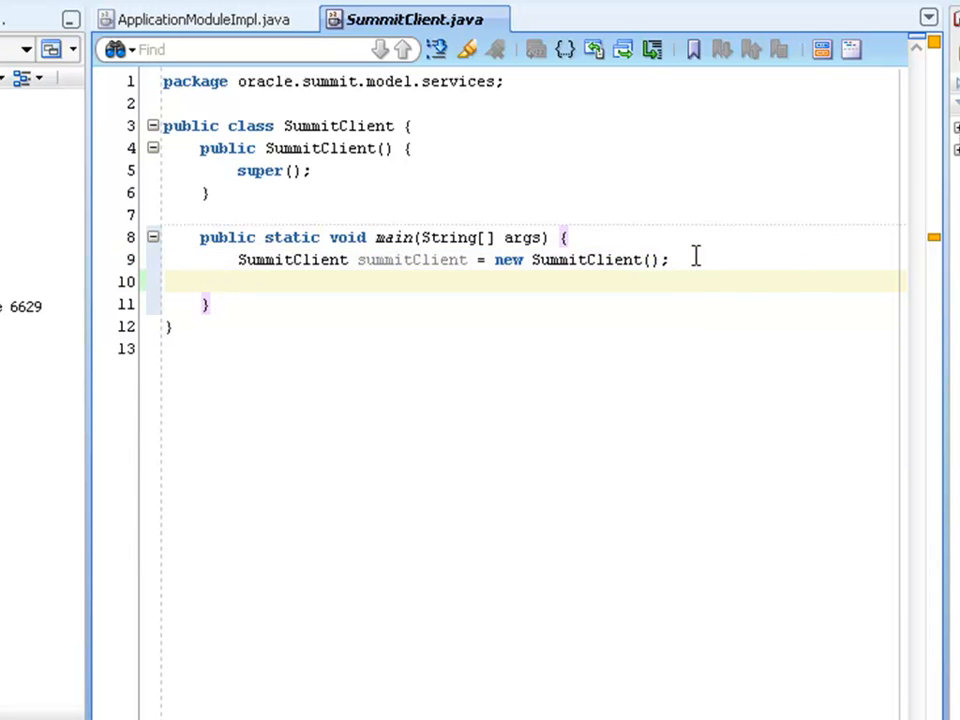
pyautogui.write('bc4jclient')
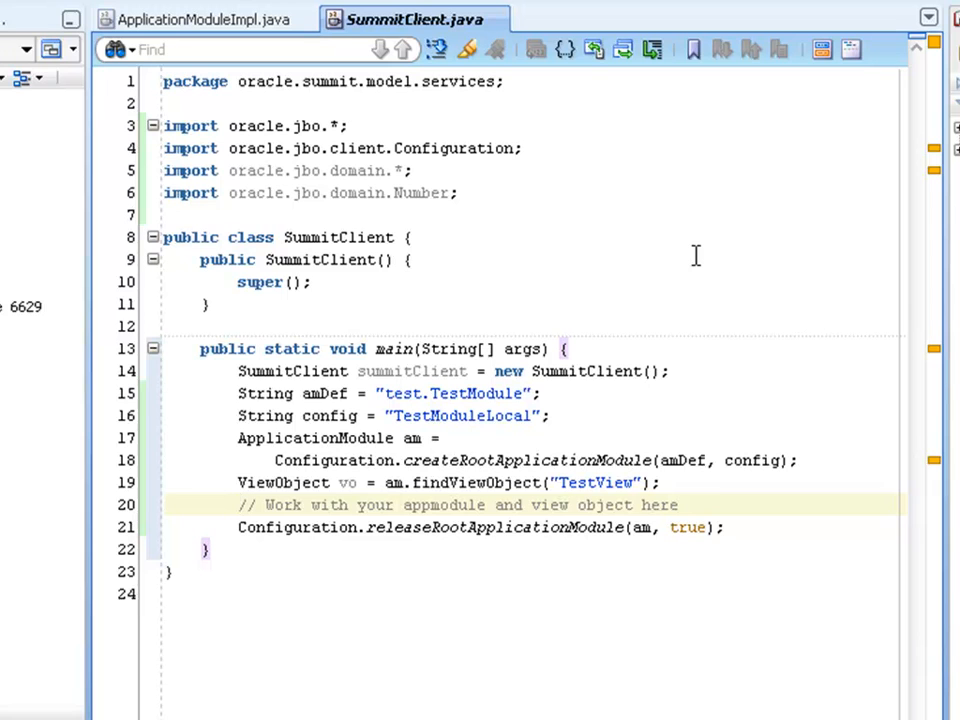
pyautogui.moveTo(630, 278)
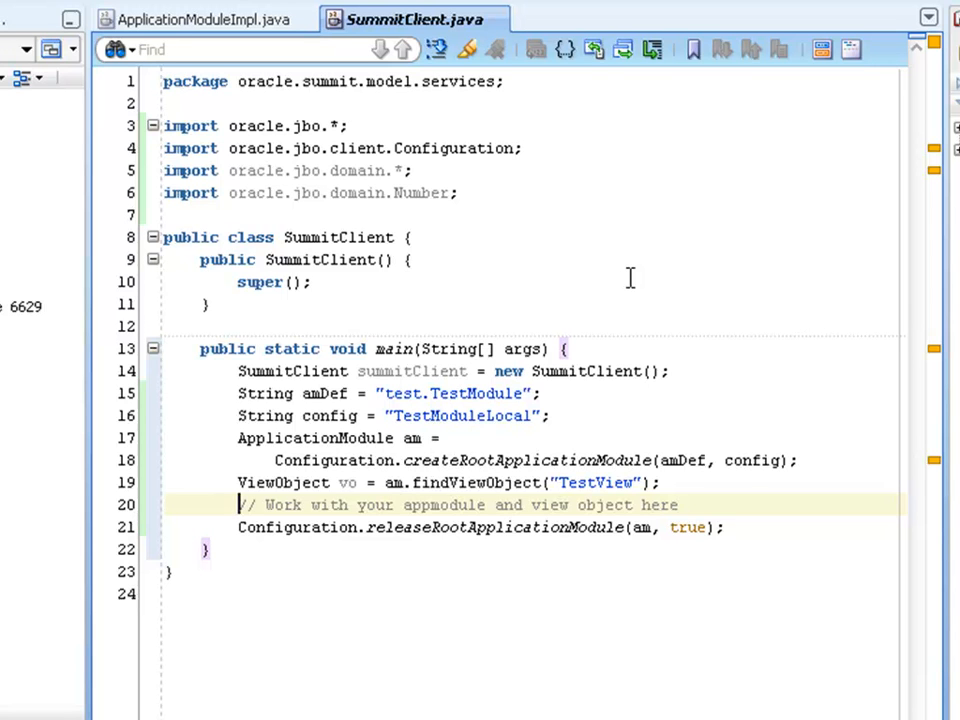
pyautogui.click(678, 504)
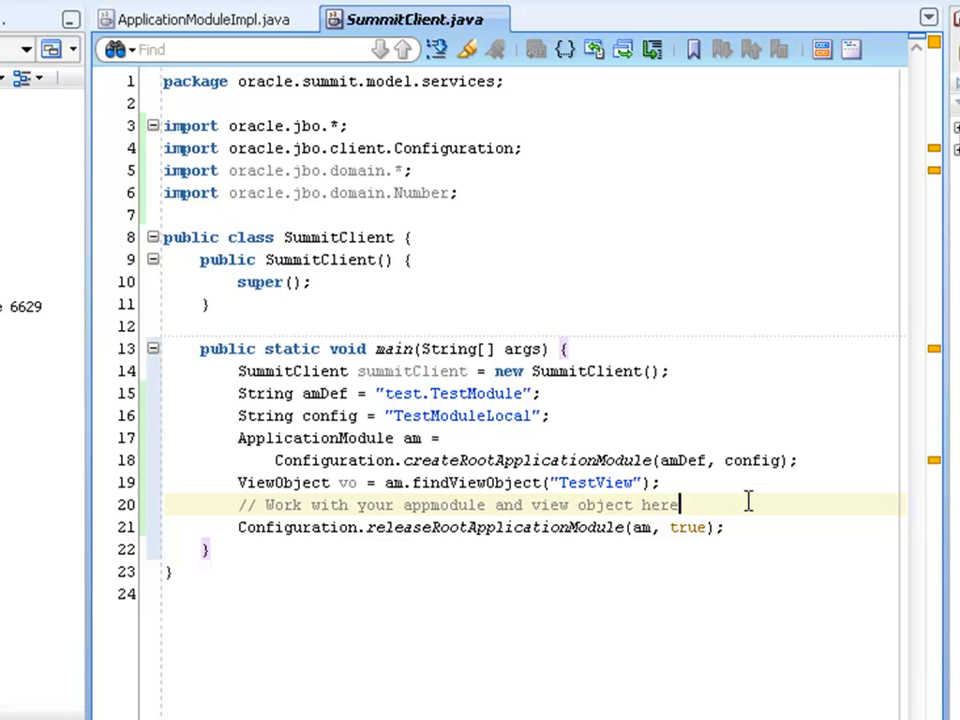
pyautogui.press('Return')
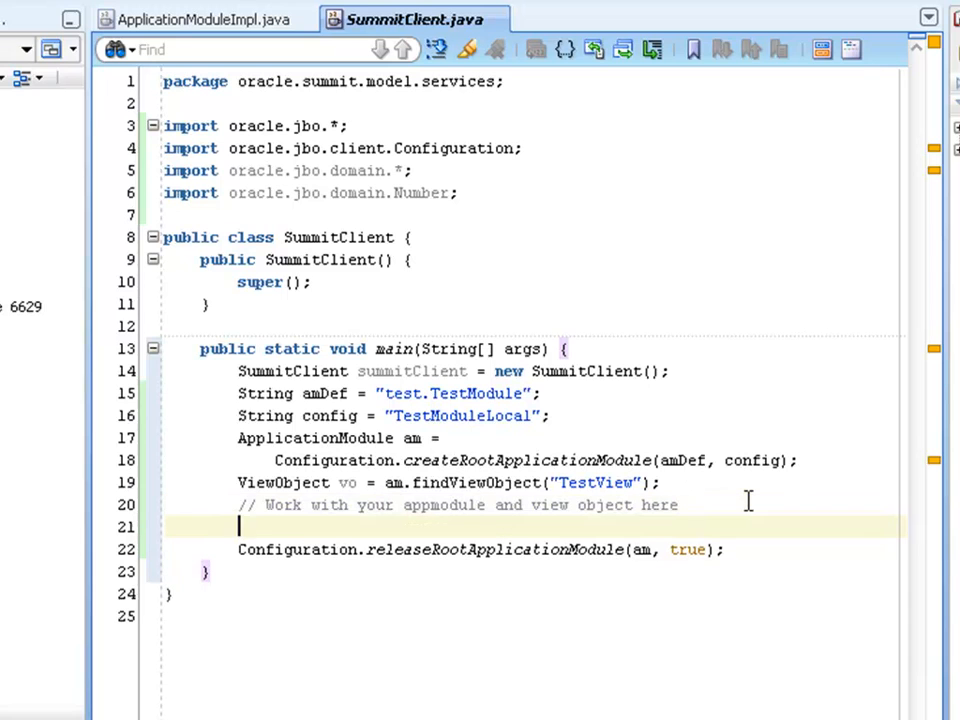
pyautogui.write('teQuery();')
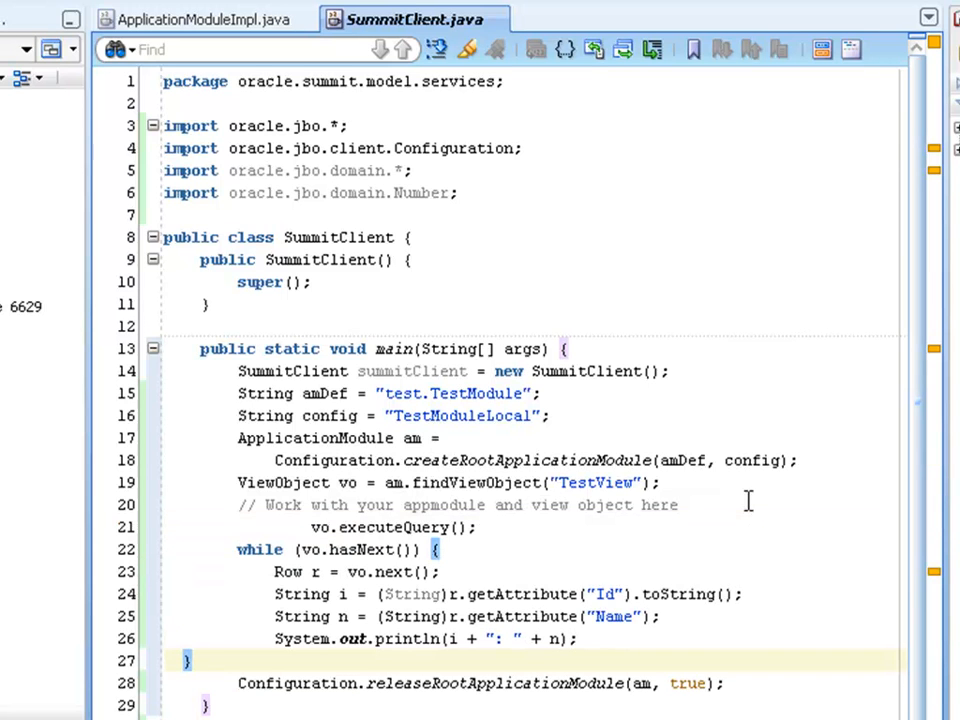
pyautogui.moveTo(743, 461)
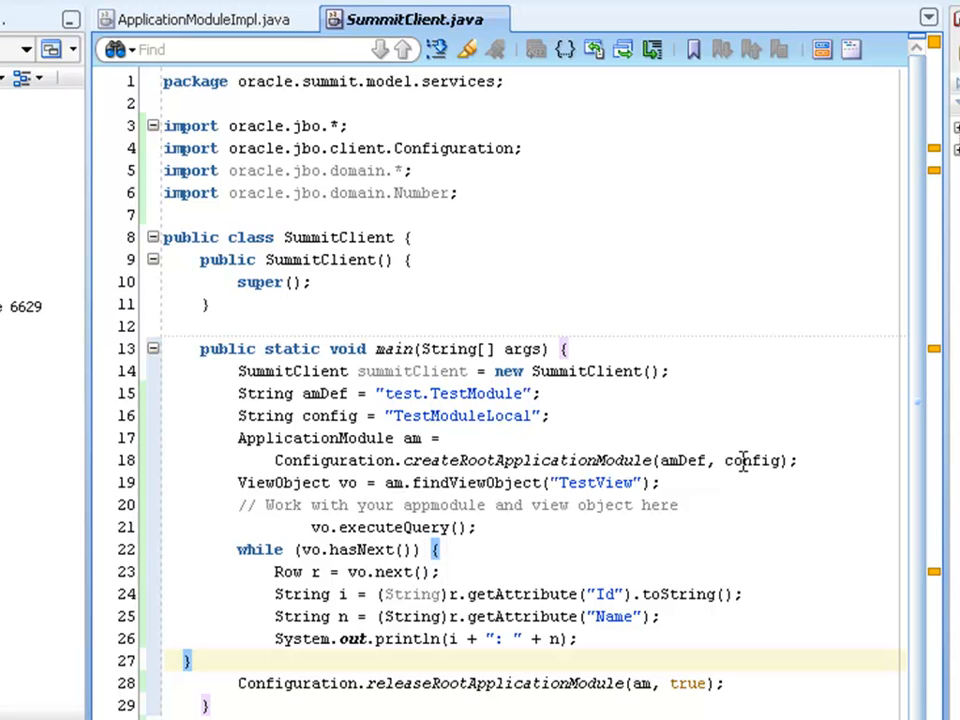
pyautogui.moveTo(400, 393)
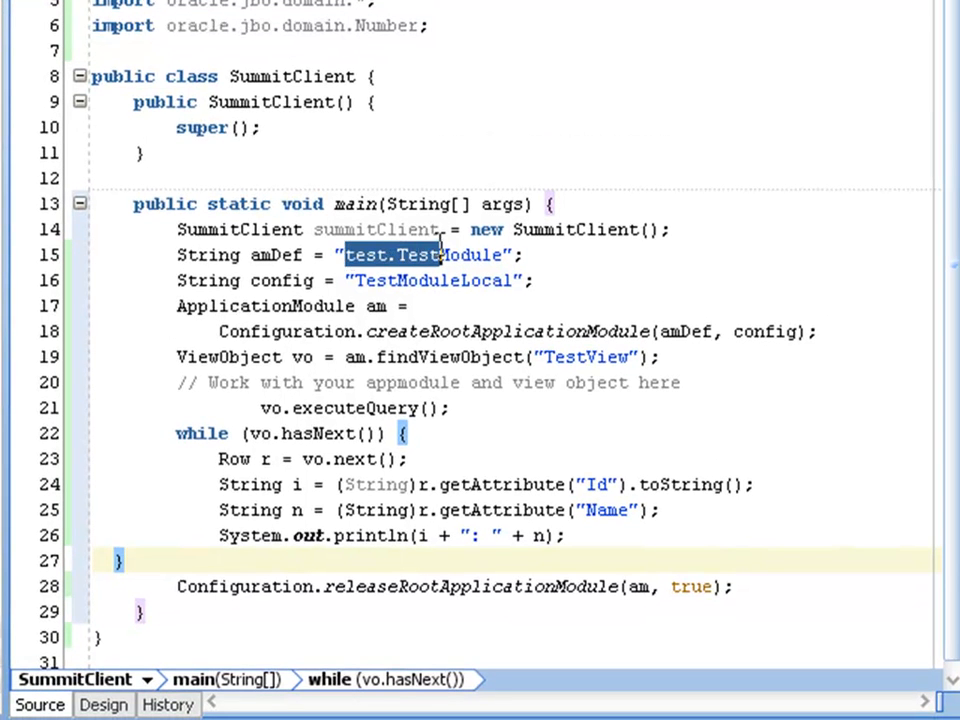
pyautogui.write('oracle.summit.model.services.SummitAppModule')
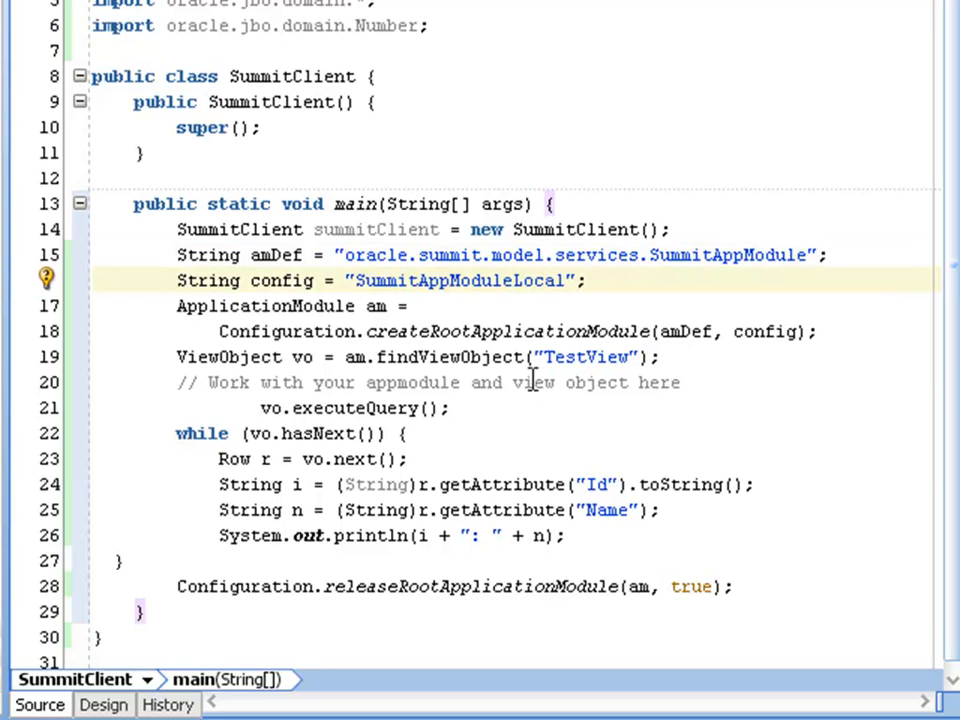
# - Change the looked-up view object to CustomerVO and try code completion on am
pyautogui.write('CustomerVO')
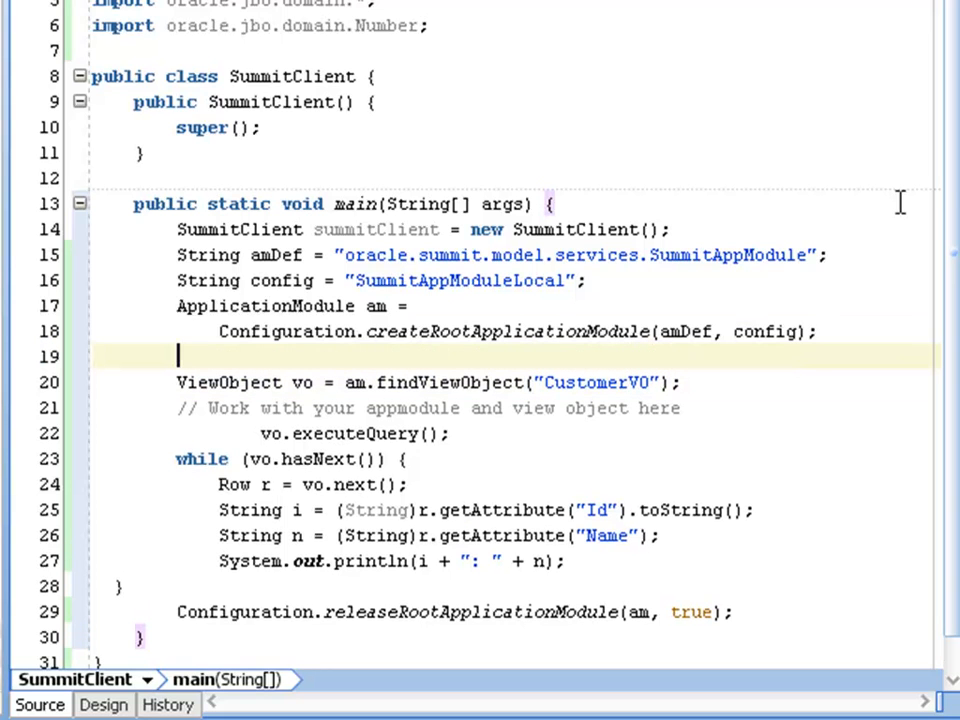
pyautogui.write('am')
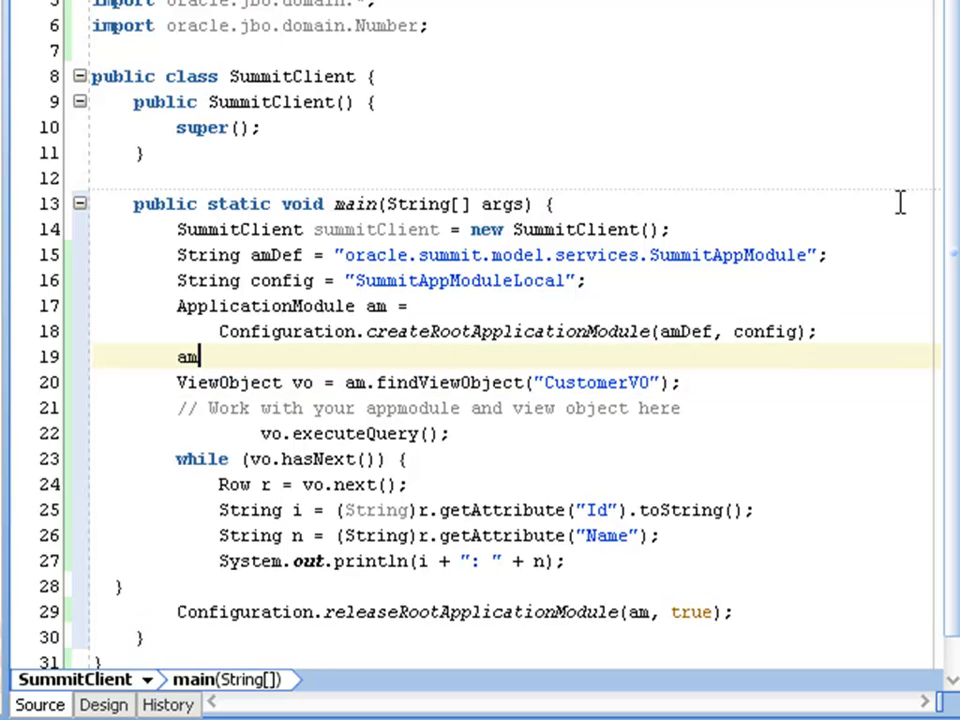
pyautogui.write('.pre')
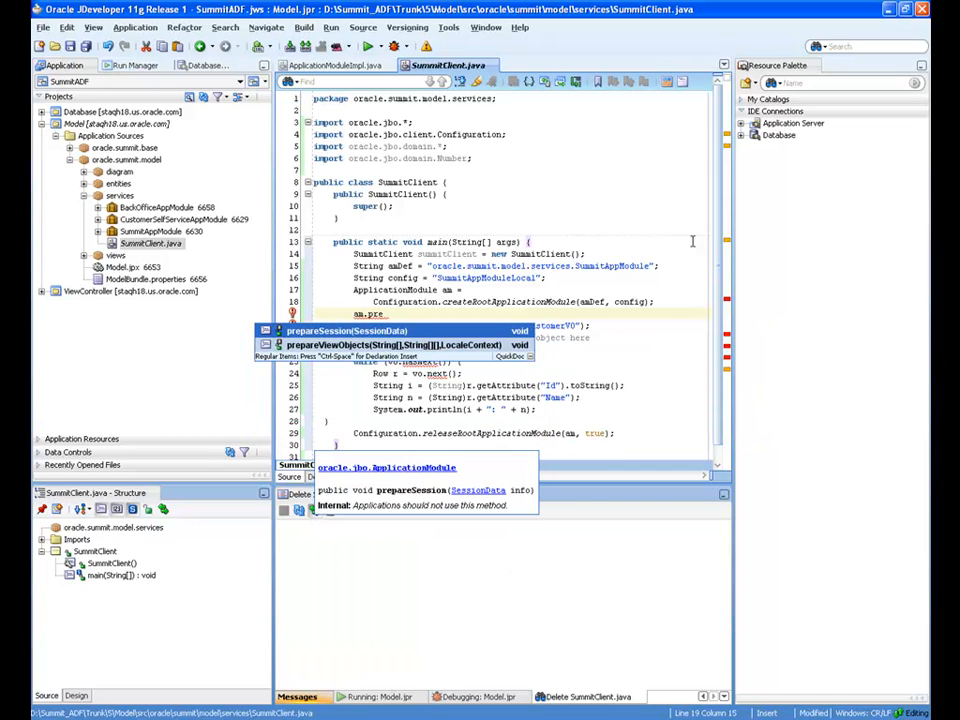
pyautogui.click(390, 345)
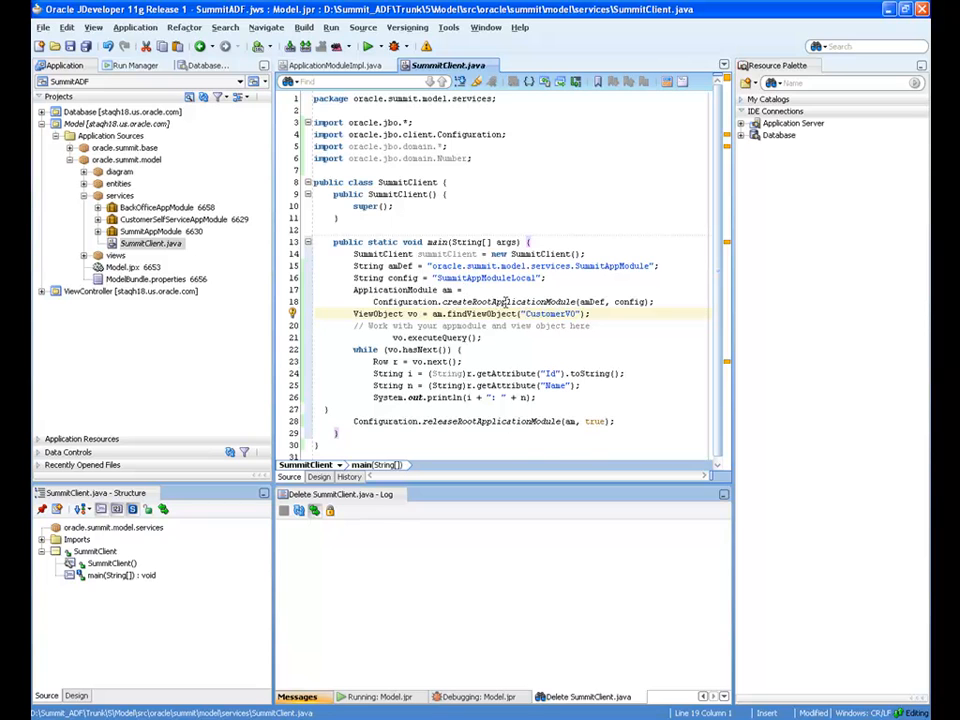
# - Open the findViewObject declaration, then ViewObjectImpl, and locate bindParametersForCollection
pyautogui.rightClick(470, 314)
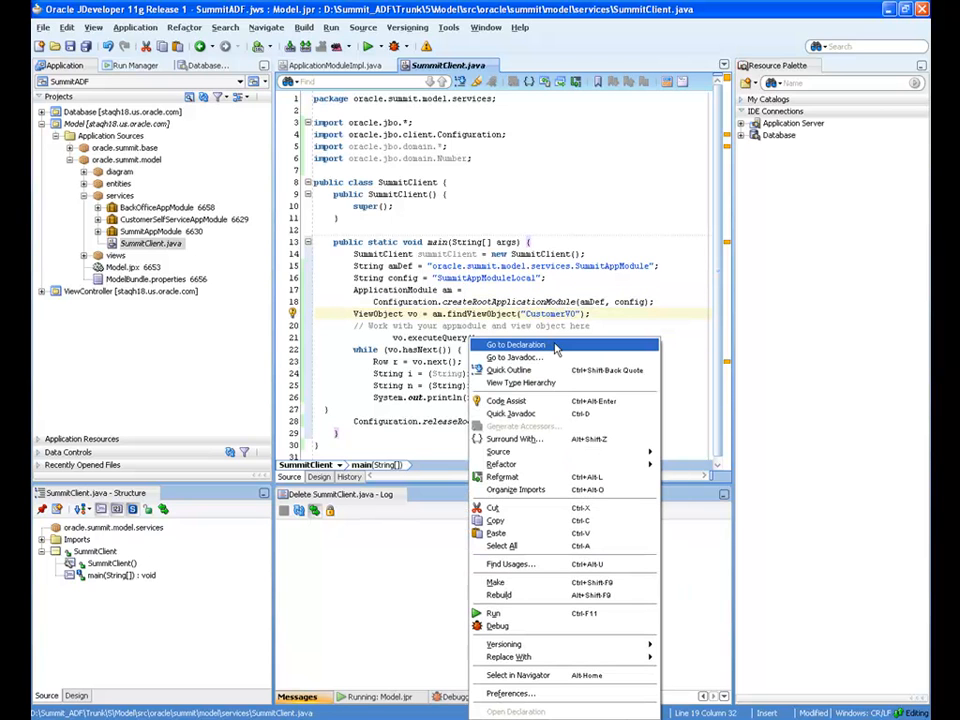
pyautogui.click(517, 344)
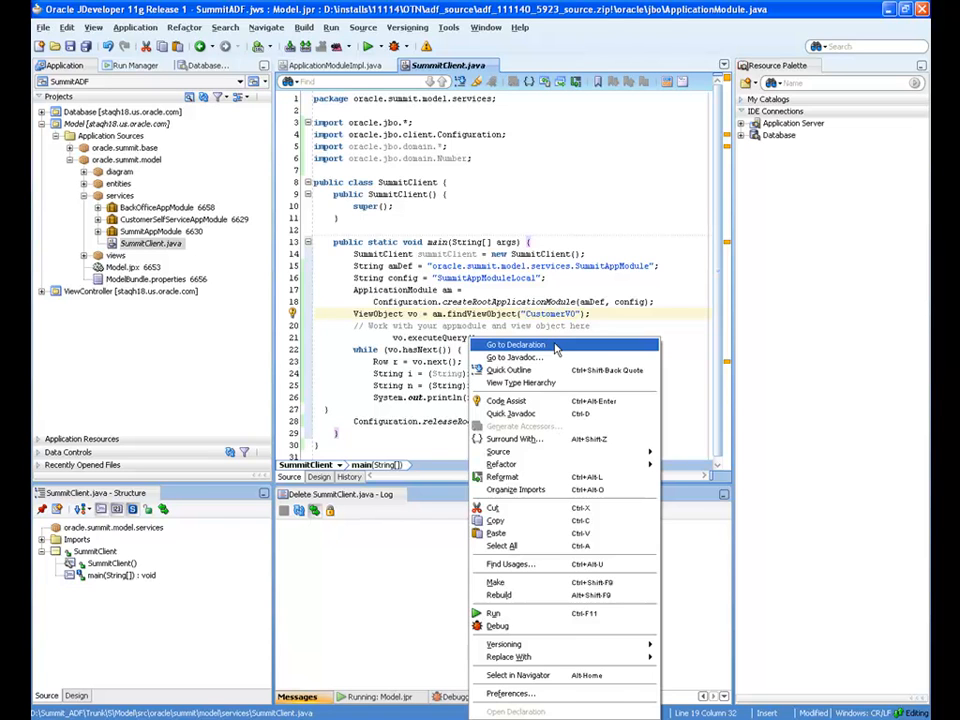
pyautogui.click(516, 344)
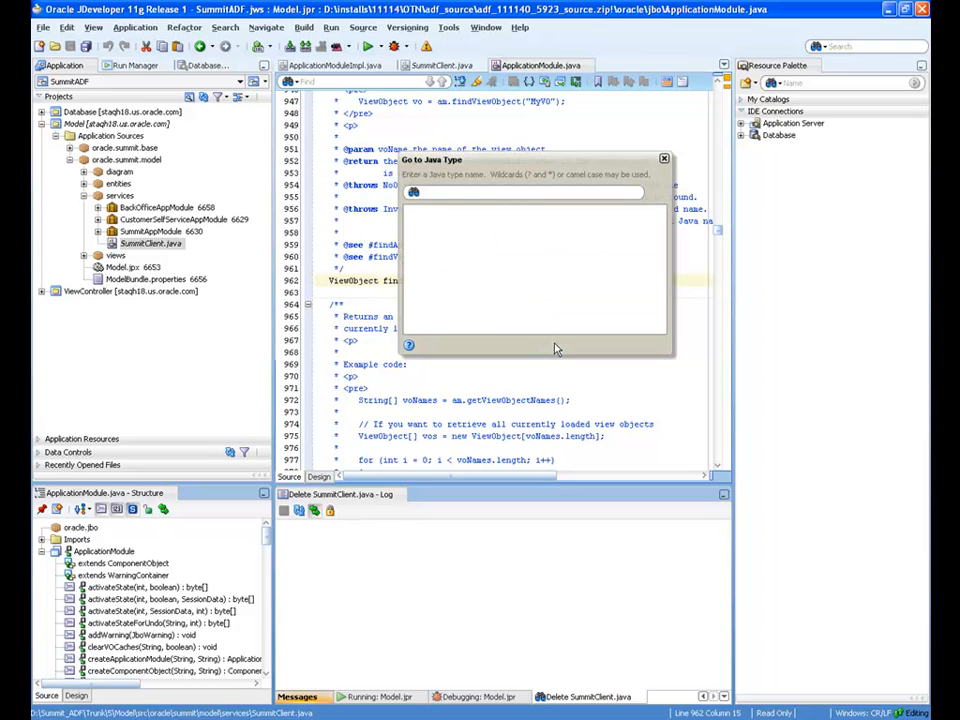
pyautogui.write('vobj')
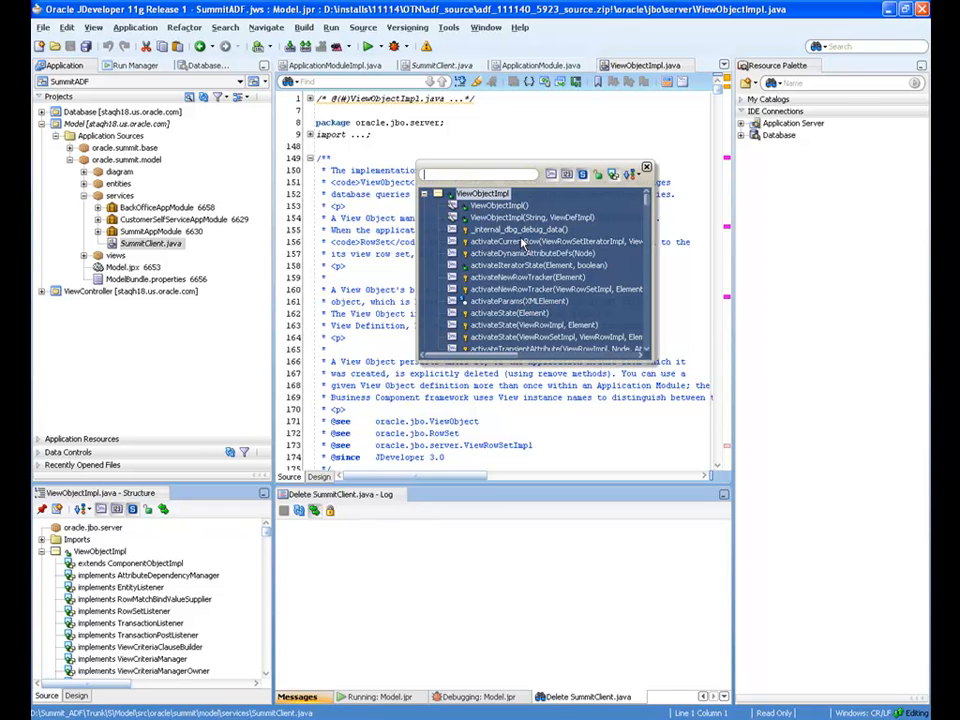
pyautogui.write('bindP')
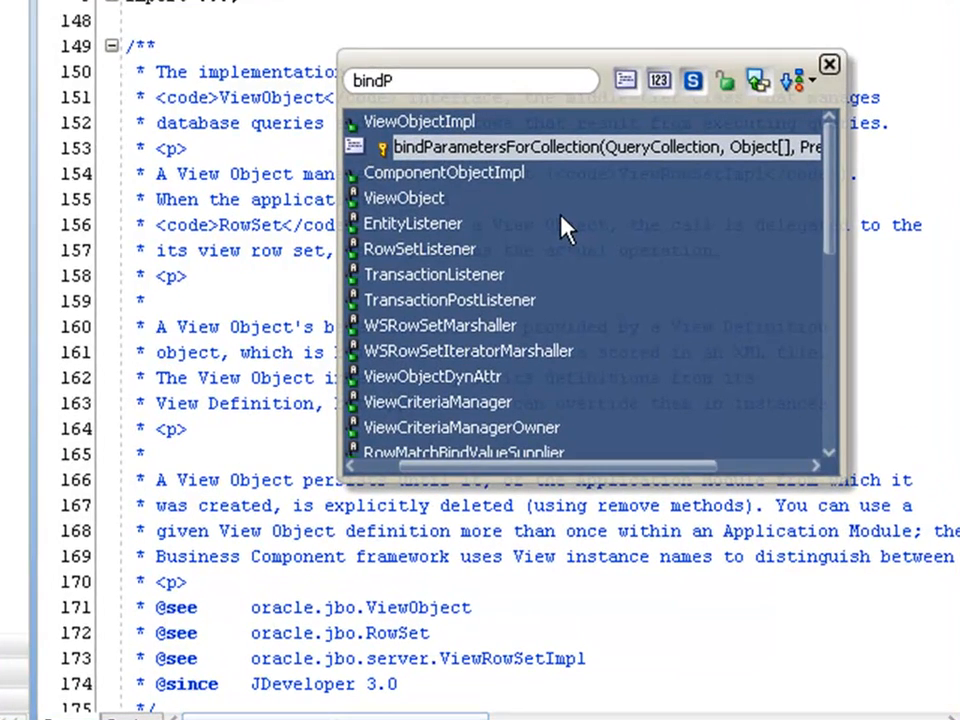
pyautogui.moveTo(530, 147)
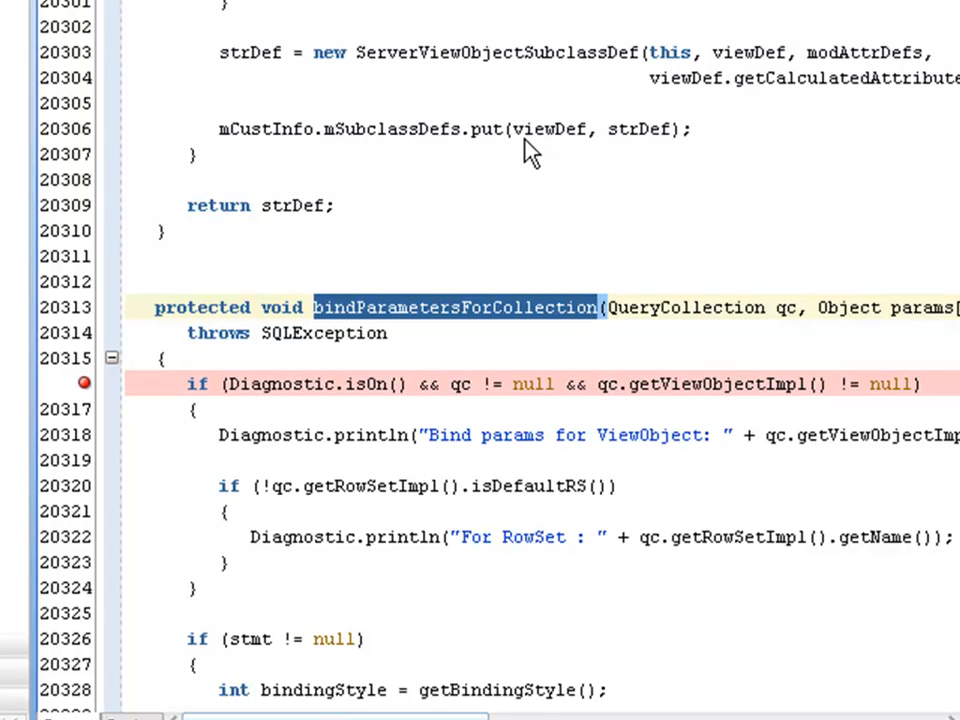
pyautogui.moveTo(710, 668)
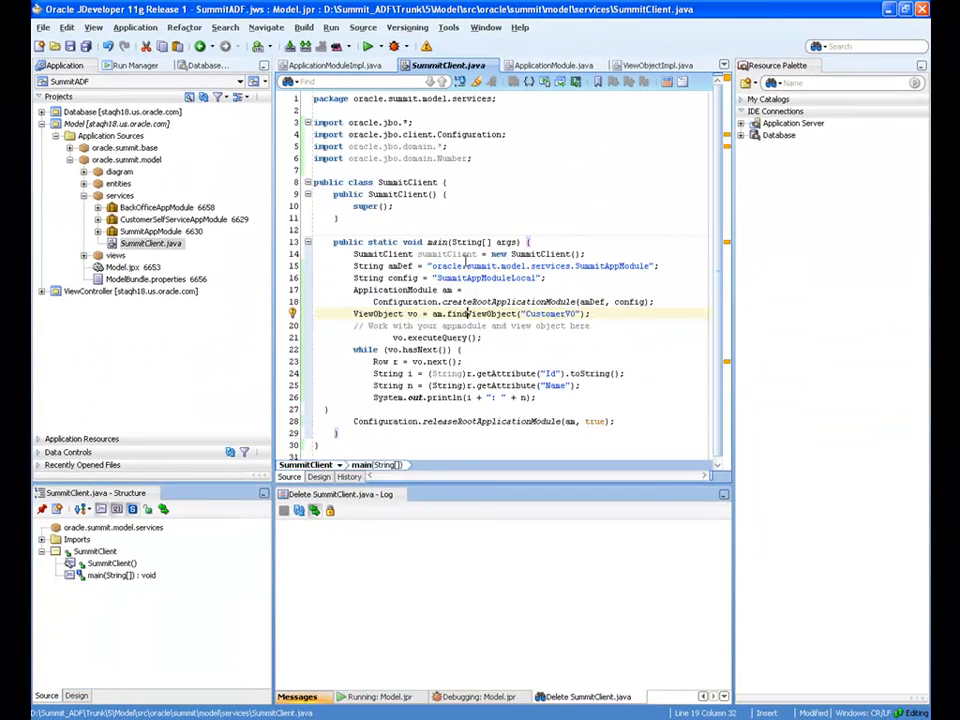
# - Debug SummitClient and step over lines in bindParametersForCollection at the breakpoint
pyautogui.rightClick(470, 241)
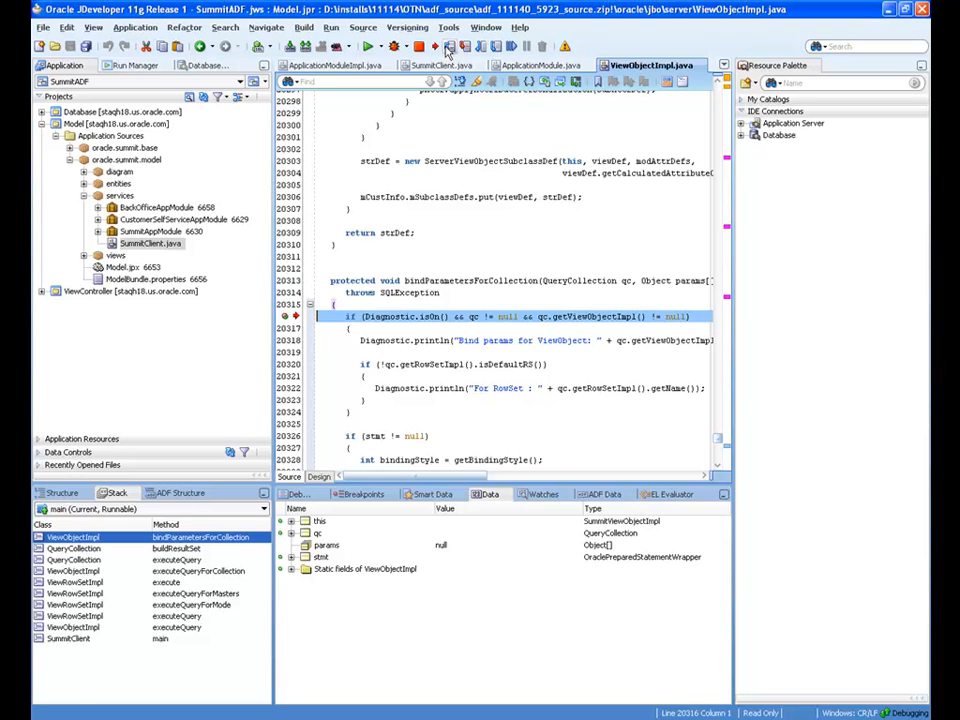
pyautogui.click(448, 46)
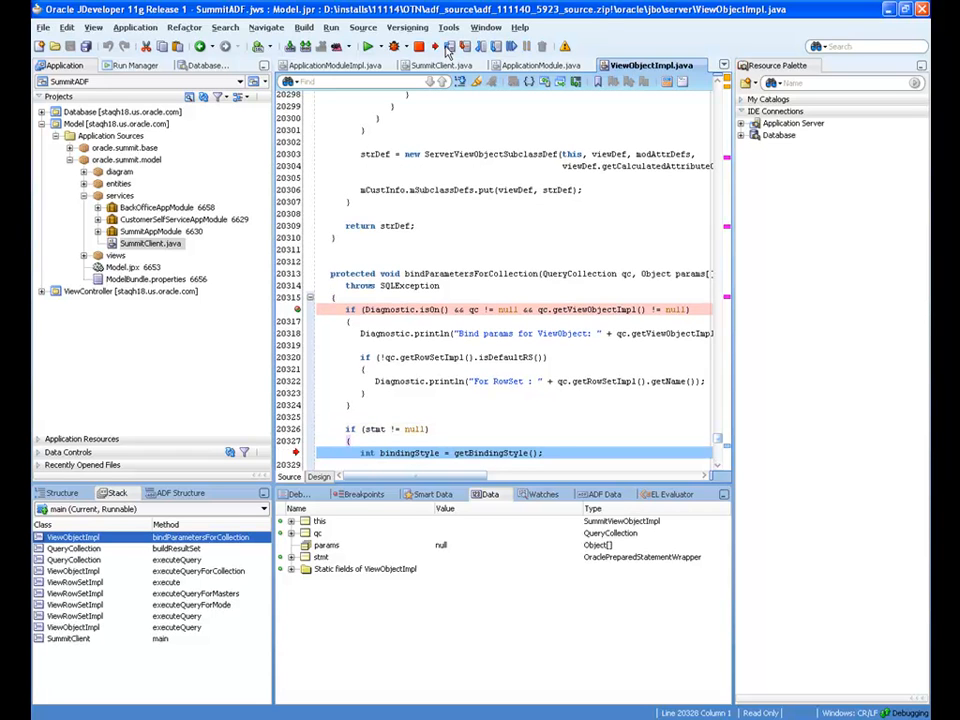
pyautogui.click(449, 46)
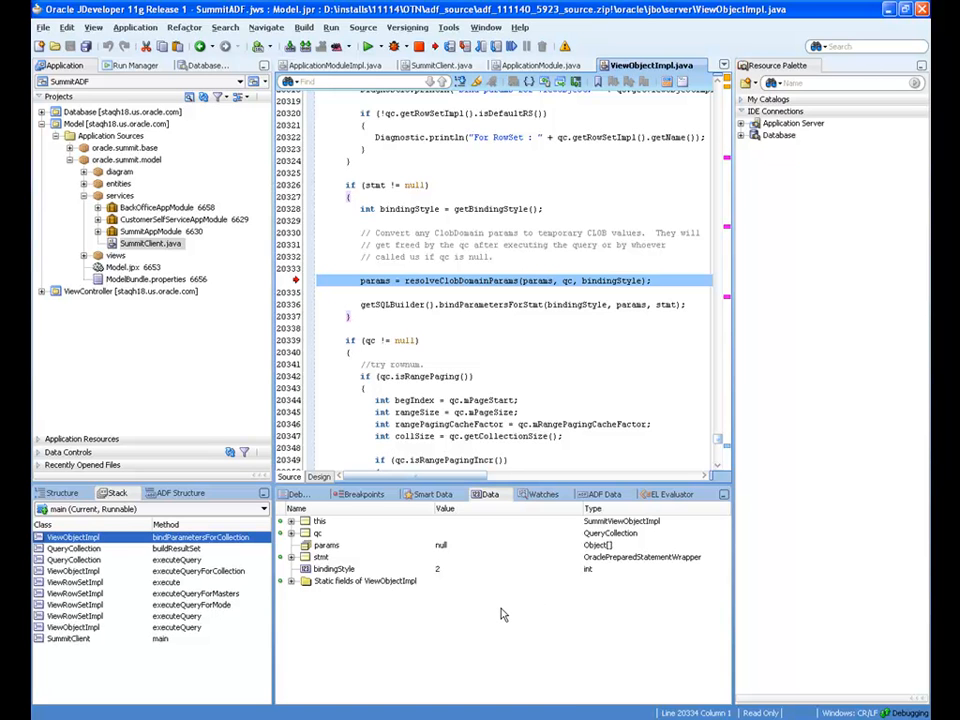
pyautogui.moveTo(563, 639)
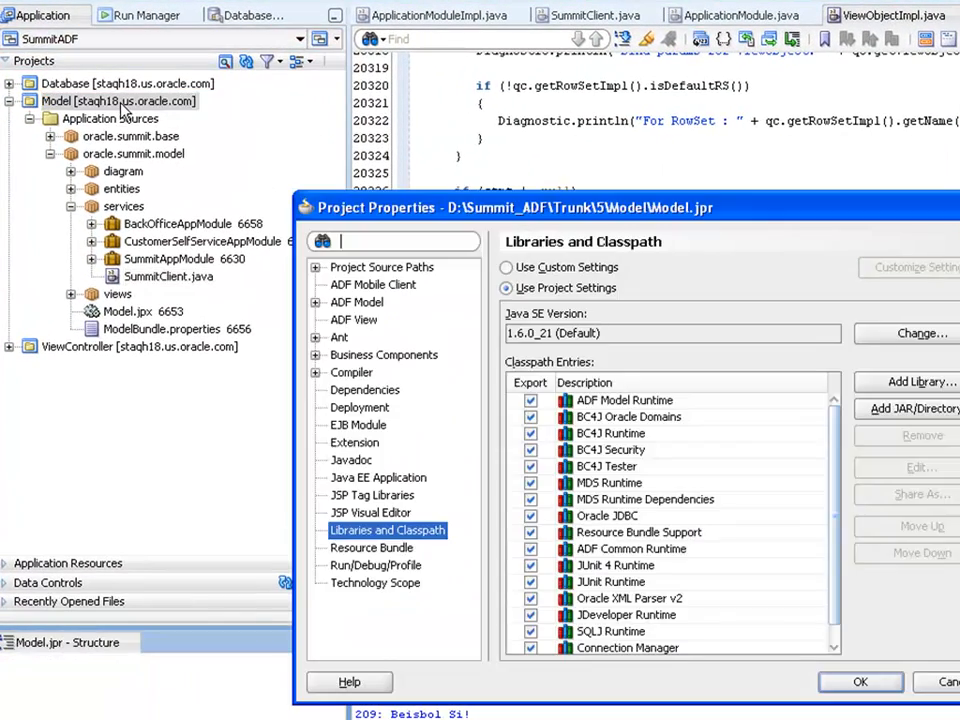
# - Add -Djbo.debugoutput=console and jbo.logging.show Java options to the Default run configuration
pyautogui.click(376, 565)
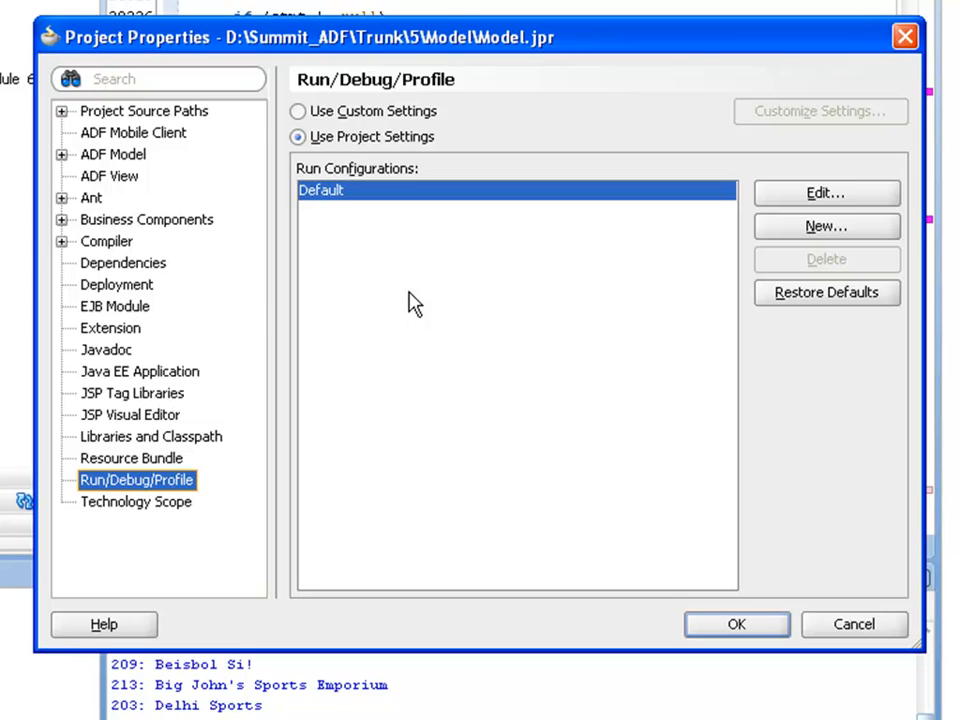
pyautogui.moveTo(770, 215)
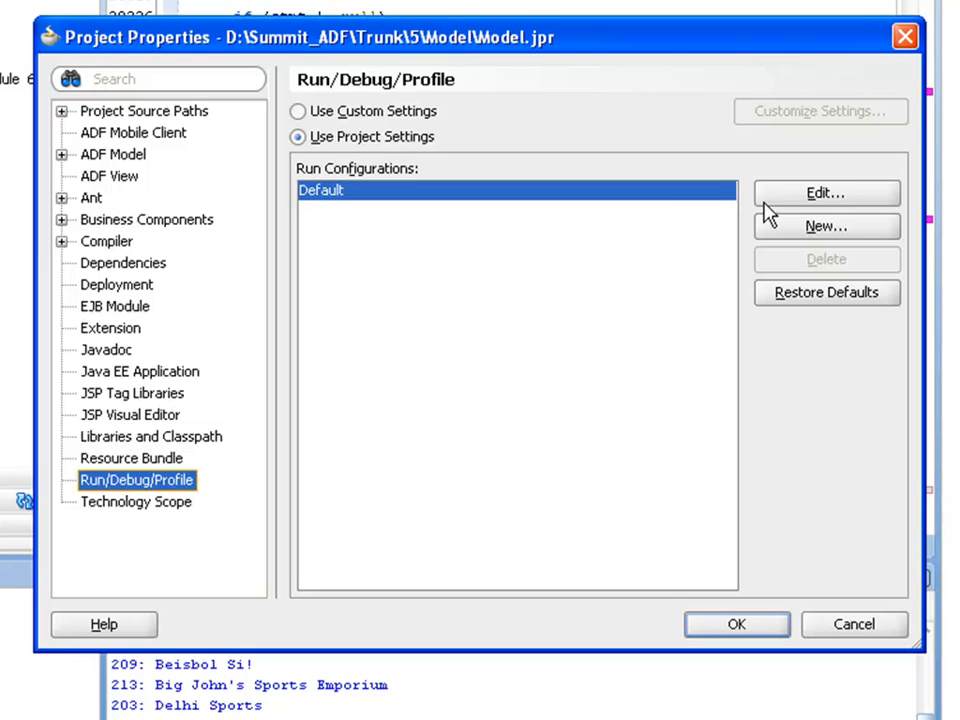
pyautogui.click(825, 193)
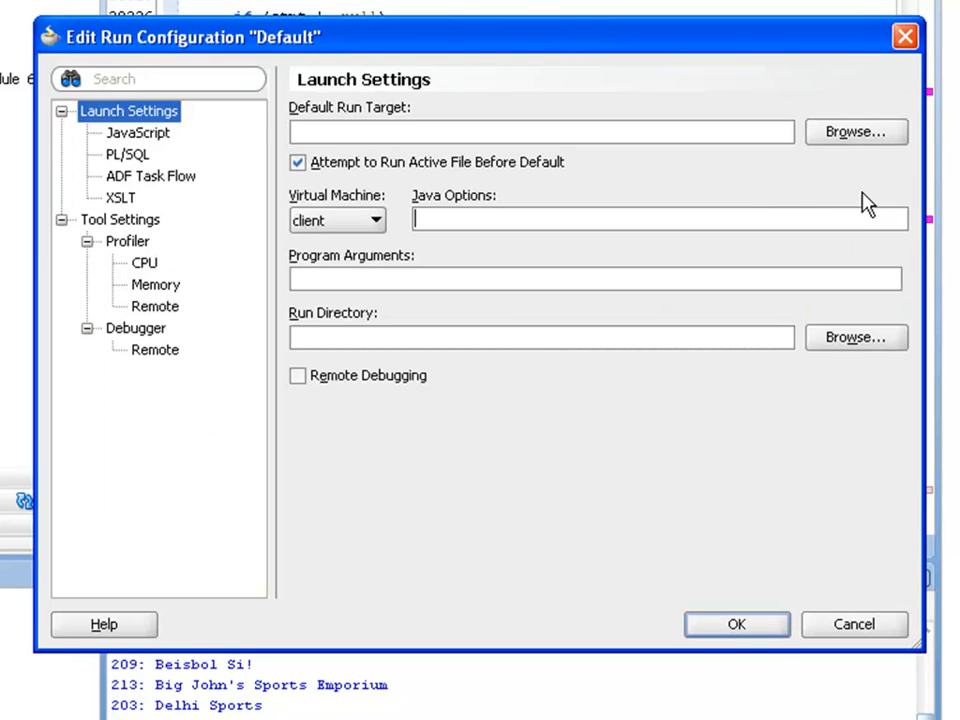
pyautogui.write('-')
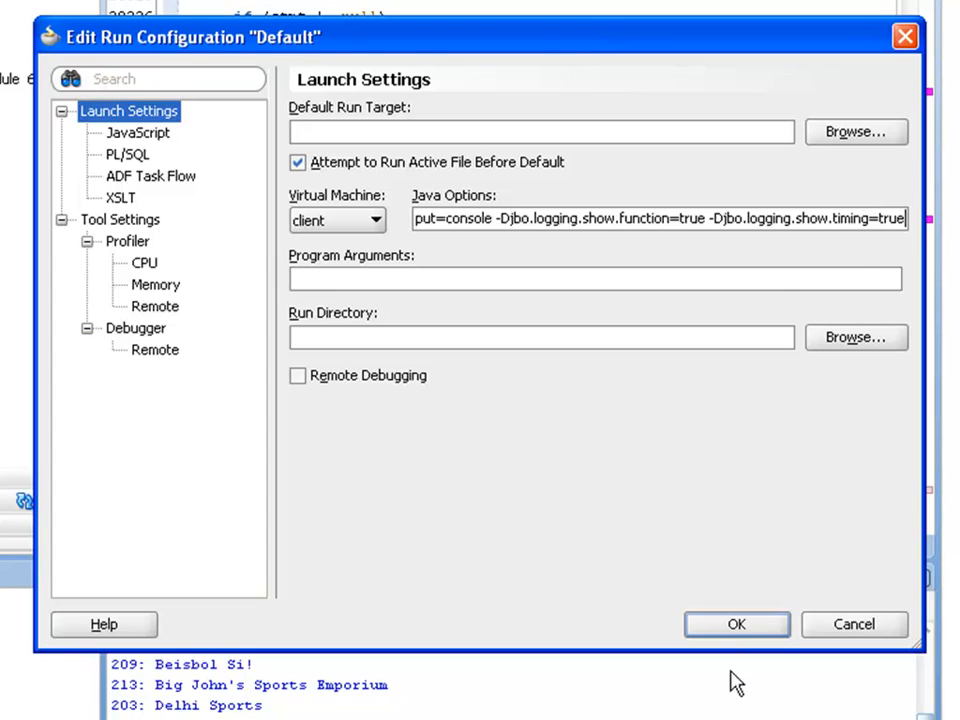
pyautogui.click(736, 624)
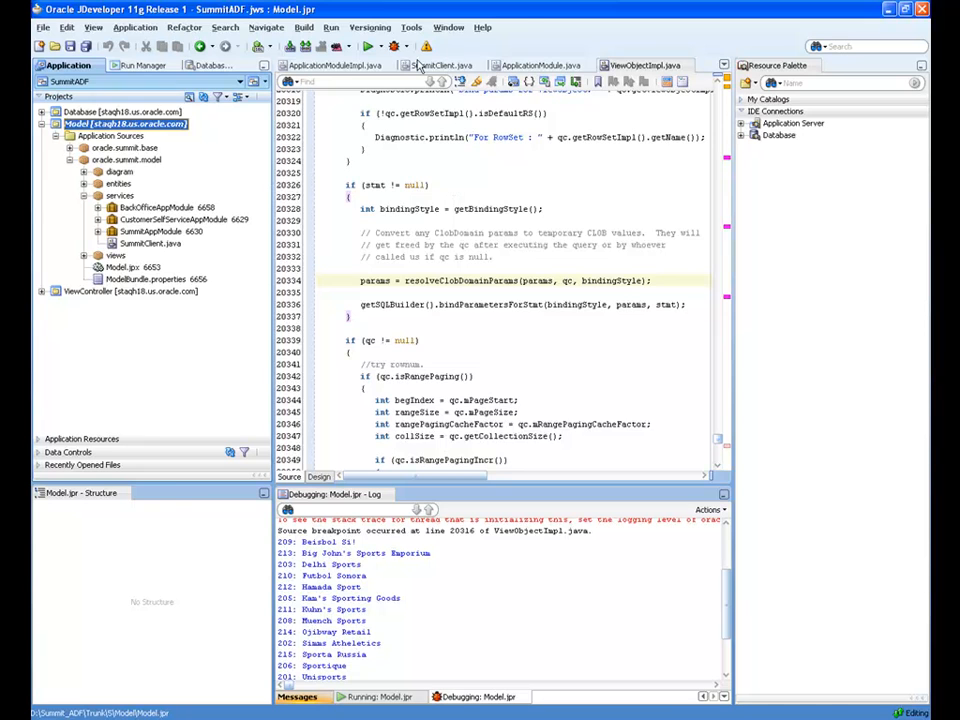
# - Run SummitClient and scroll the log through diagnostics, the CustomerEO query and customer rows
pyautogui.click(448, 64)
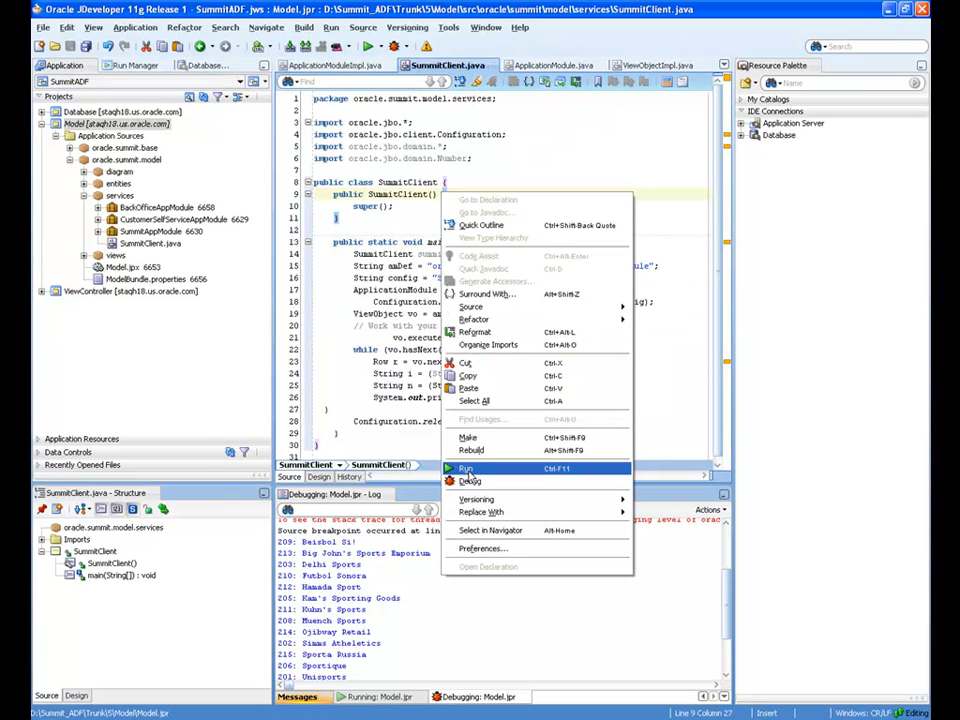
pyautogui.click(465, 468)
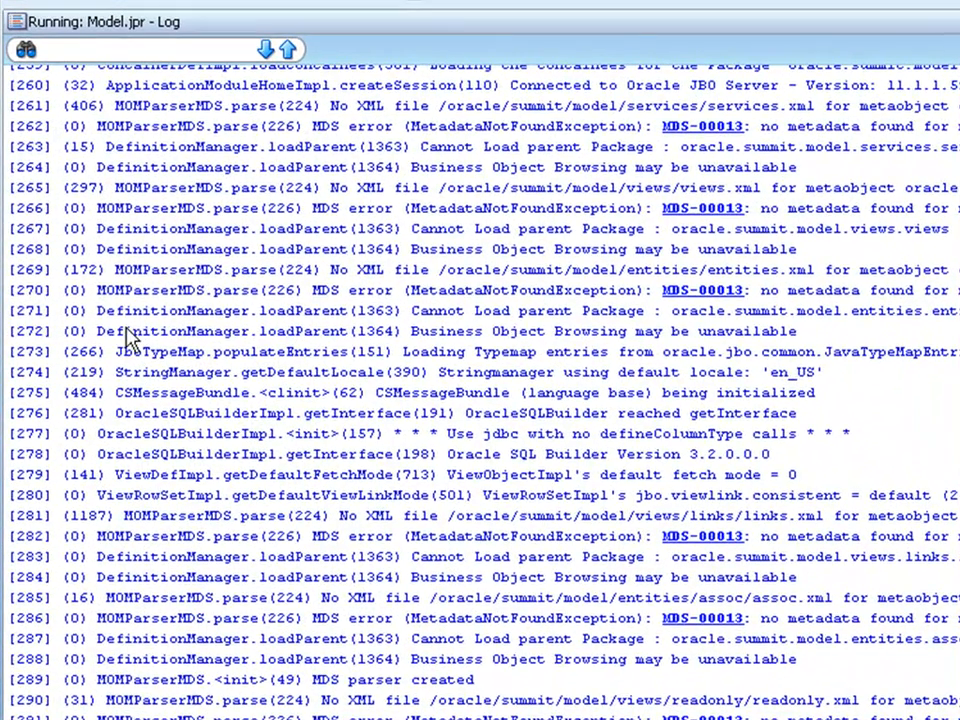
pyautogui.scroll(-3)
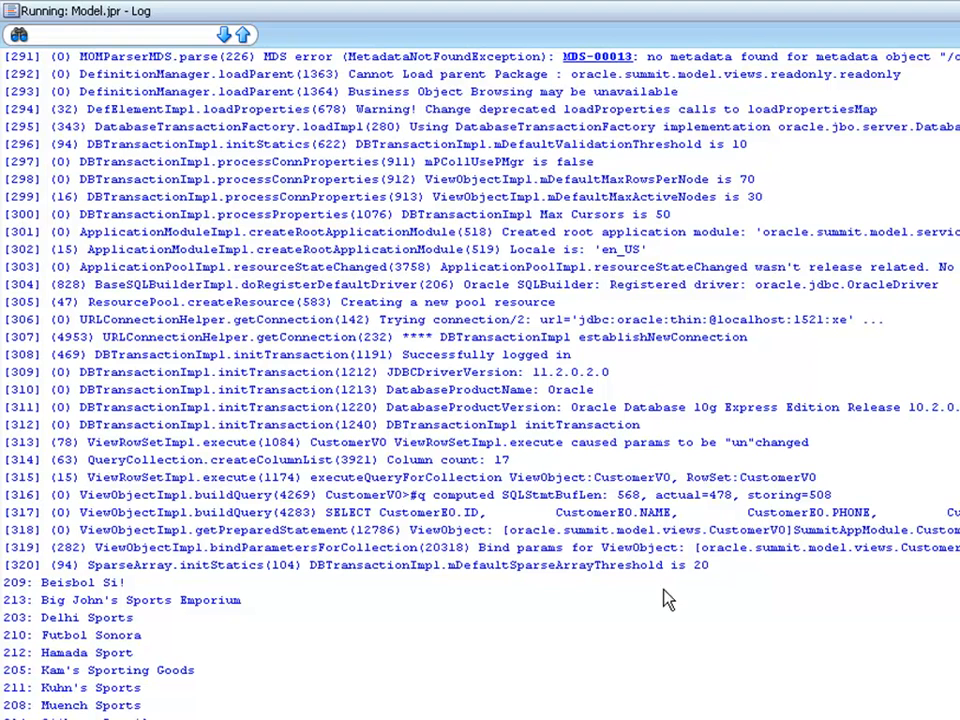
pyautogui.moveTo(590, 675)
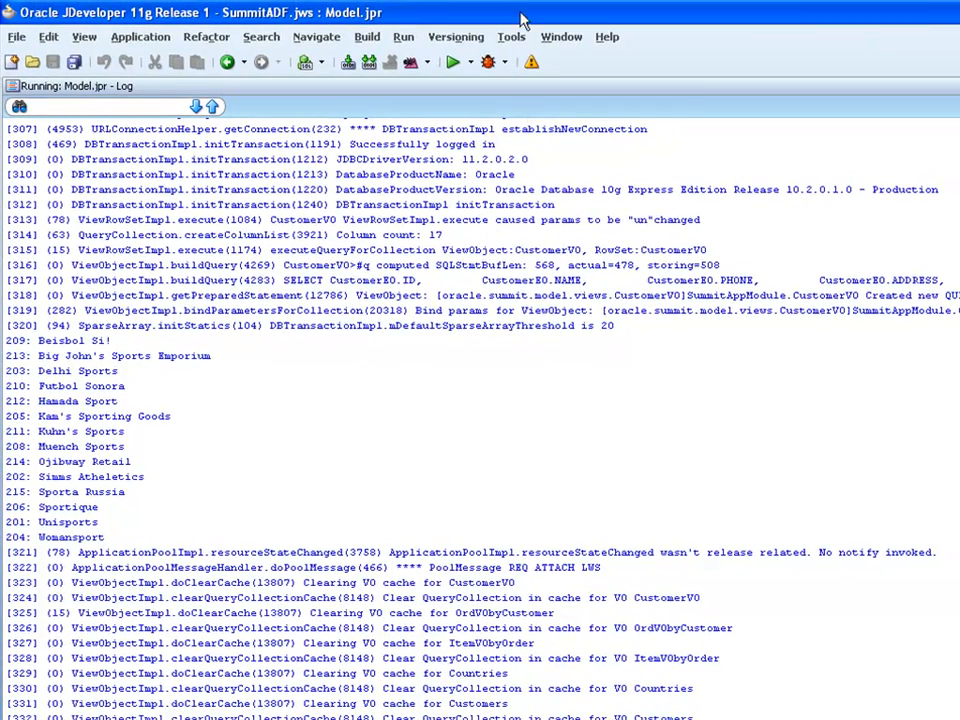
pyautogui.click(511, 37)
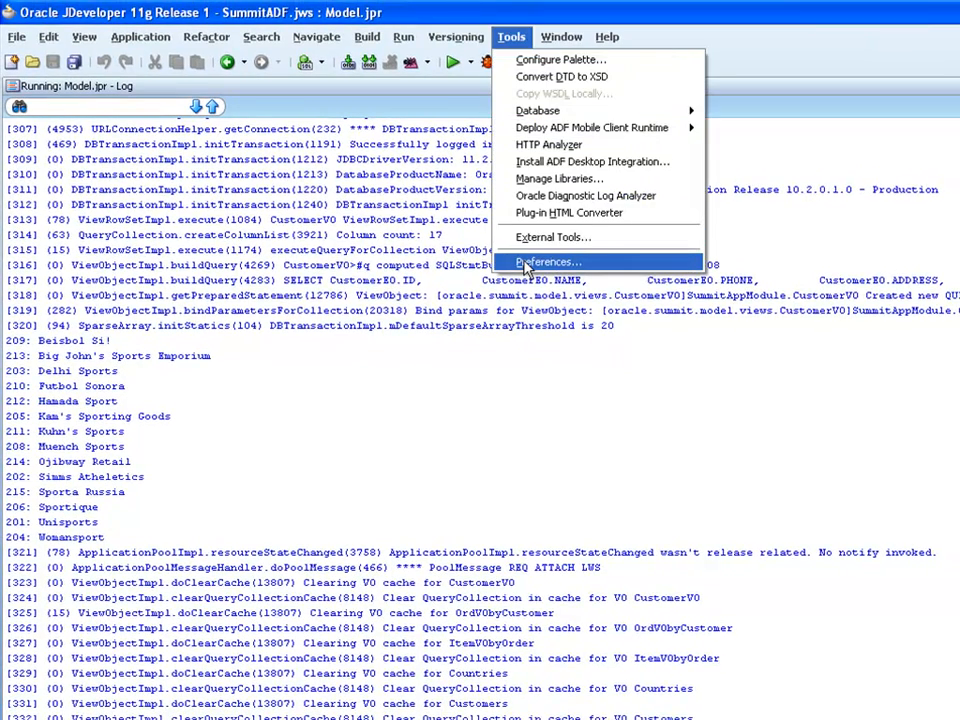
pyautogui.click(549, 261)
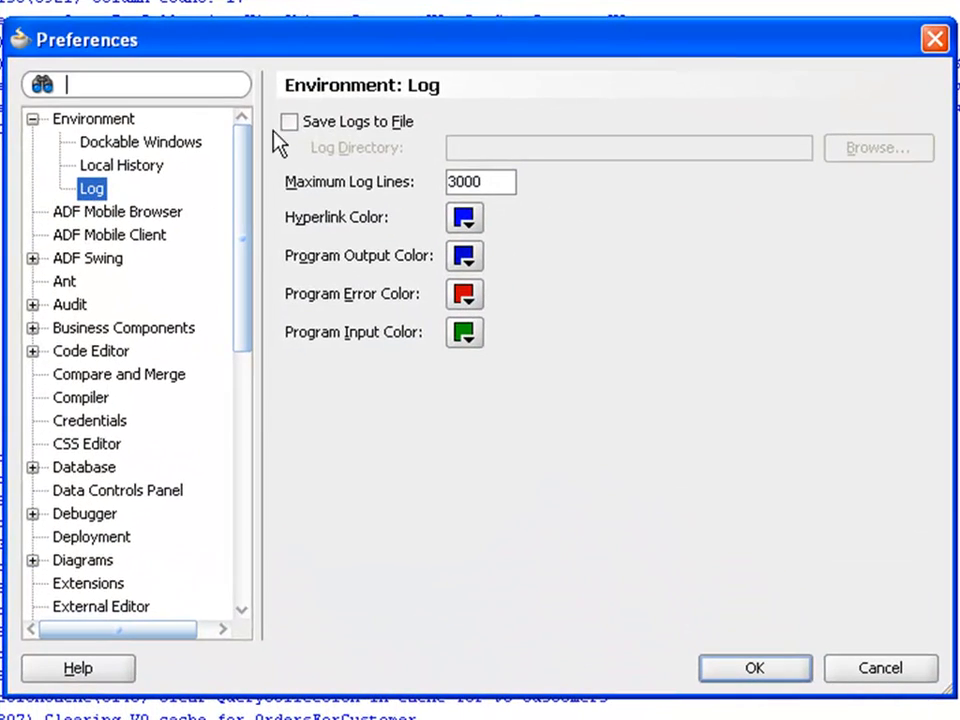
pyautogui.click(289, 121)
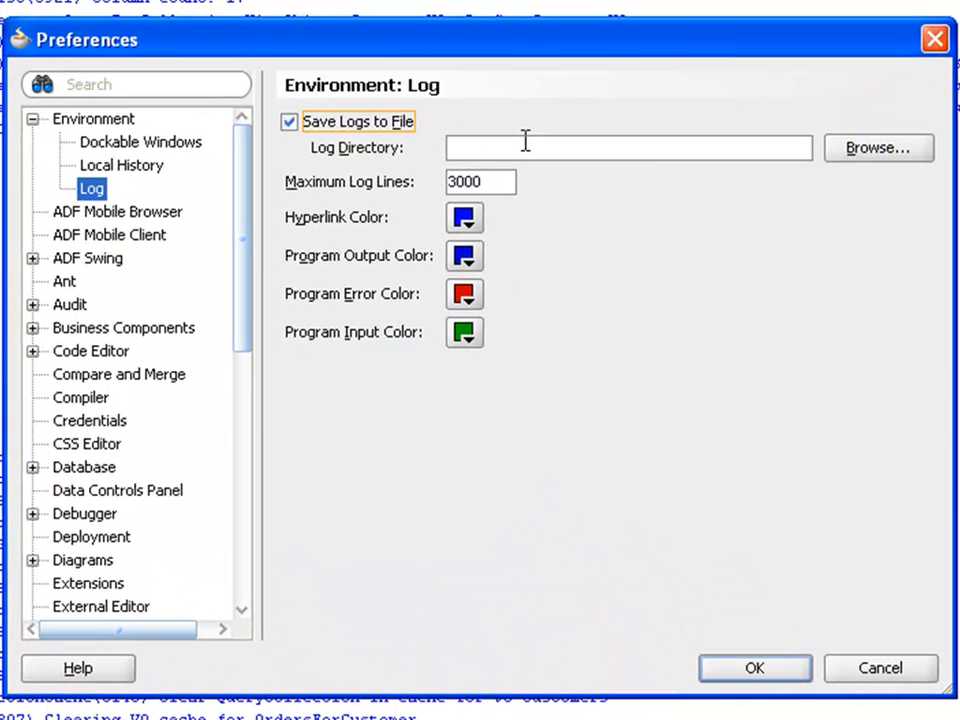
pyautogui.moveTo(584, 162)
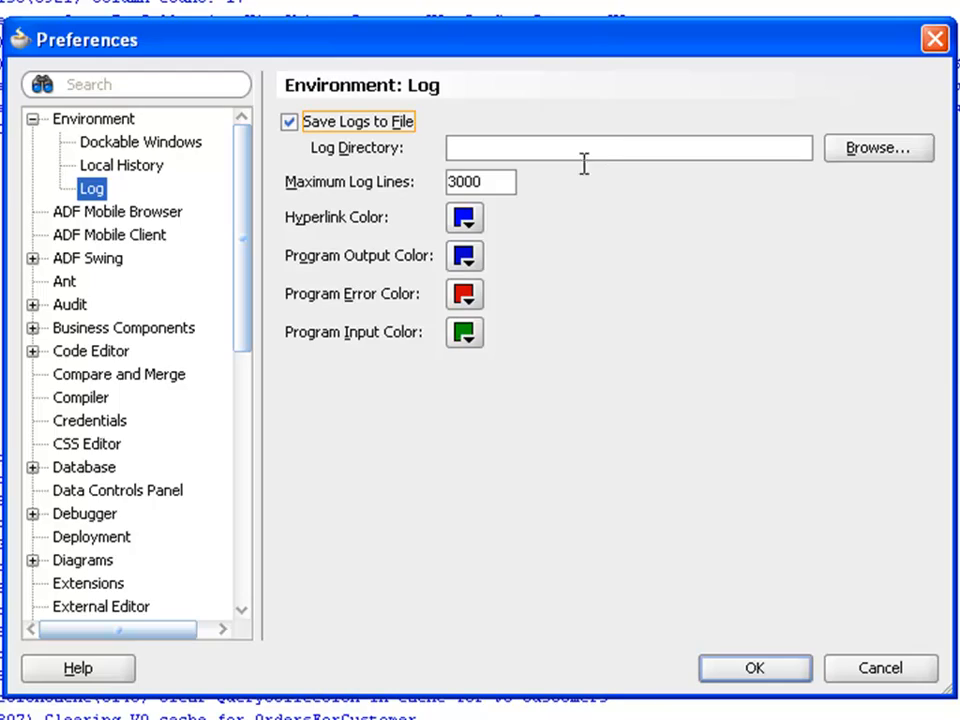
pyautogui.moveTo(880, 668)
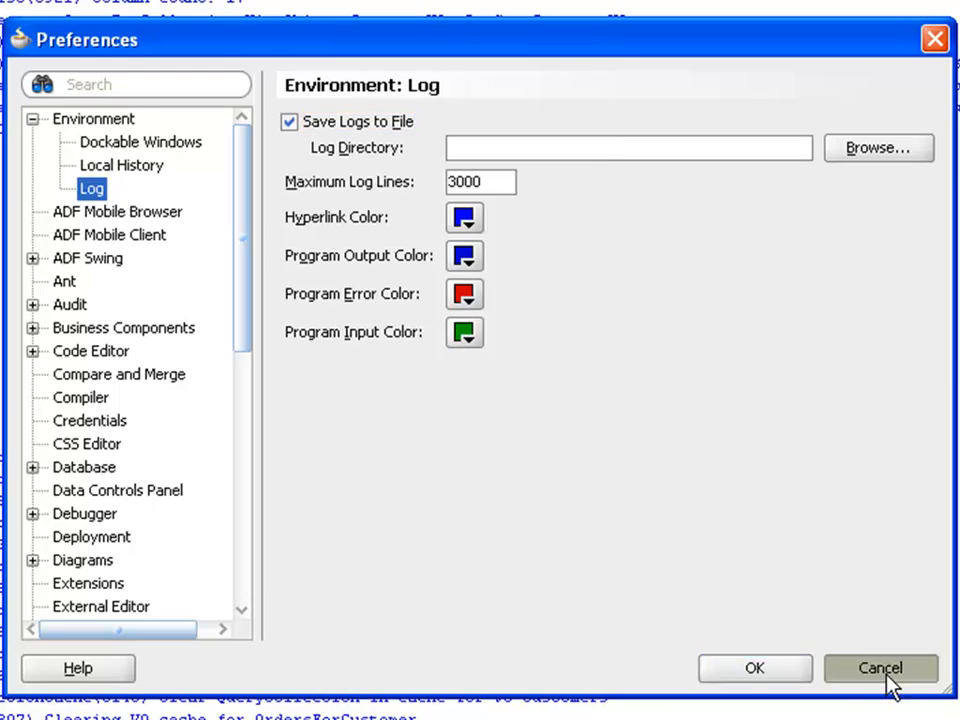
pyautogui.click(880, 668)
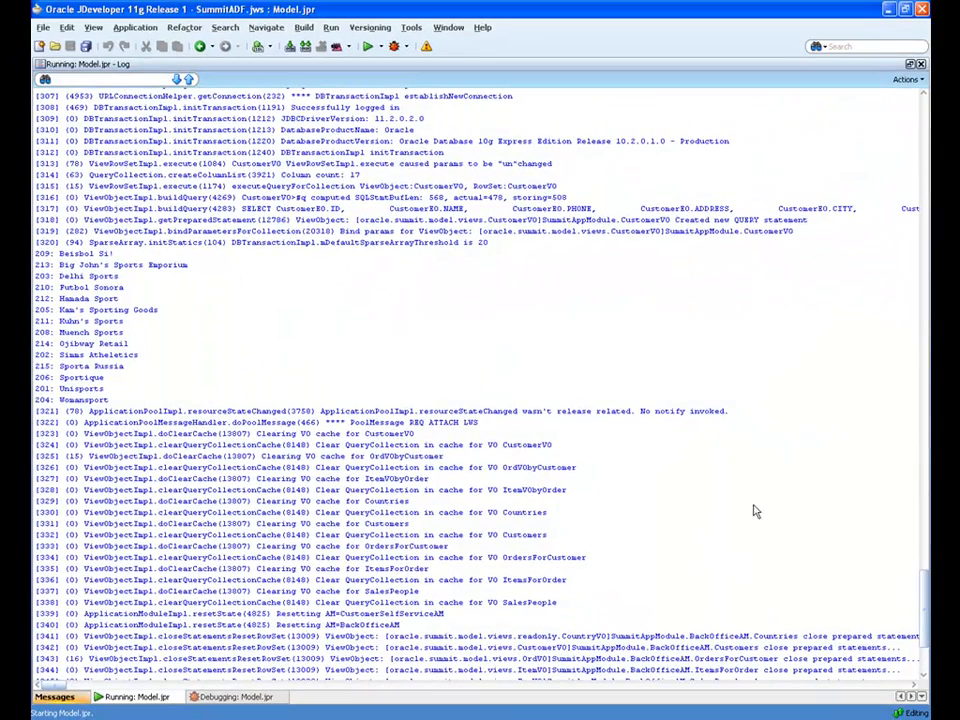